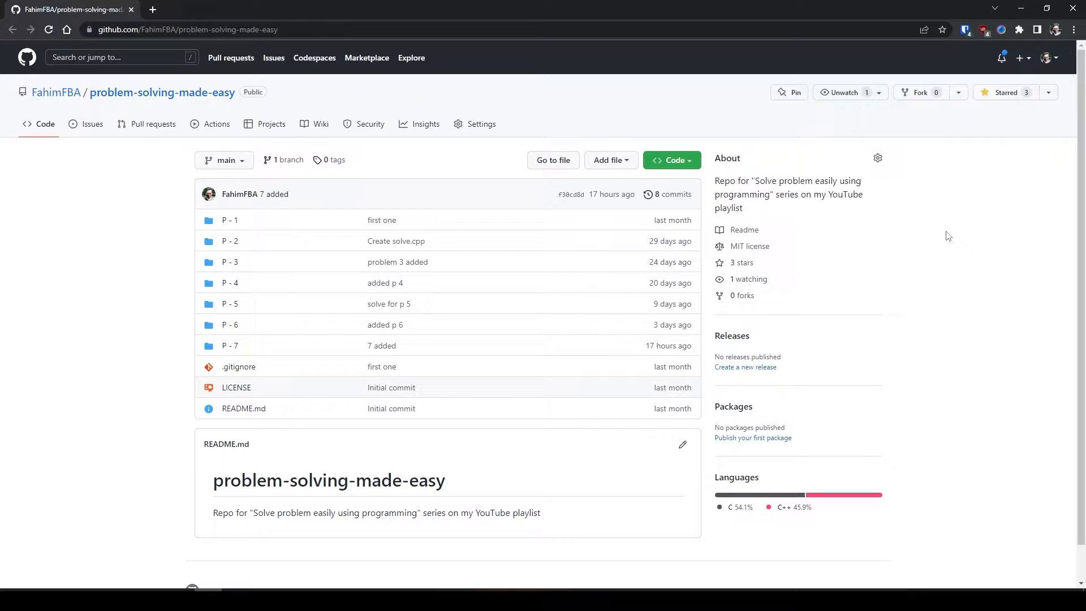
mouse_move(144, 177)
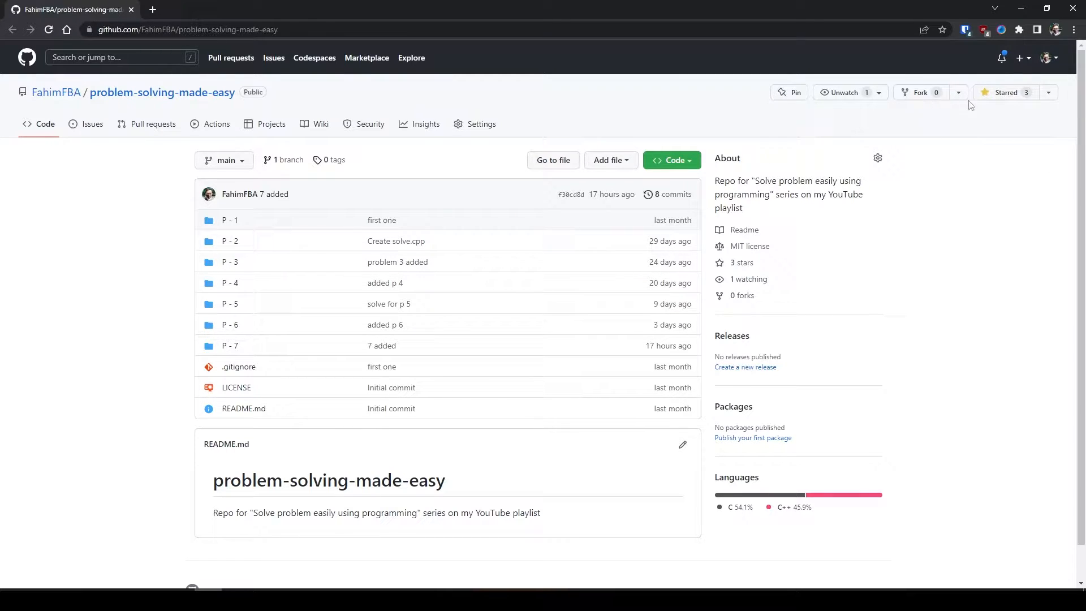
Copy the repository's SSH clone address from the Code dropdown, comparing it with the HTTPS address
left_click(1007, 92)
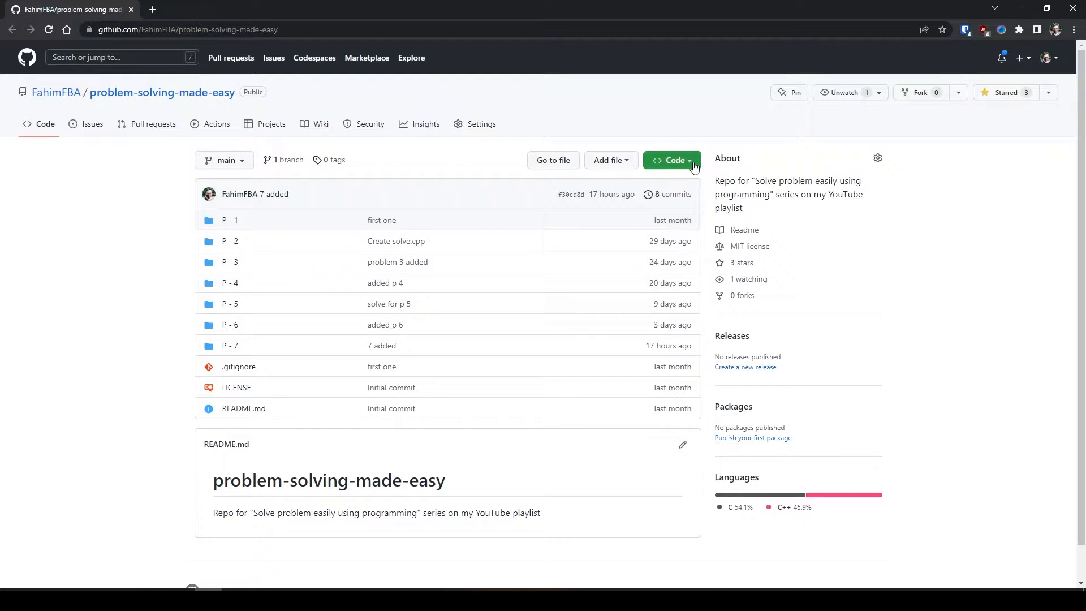
left_click(671, 159)
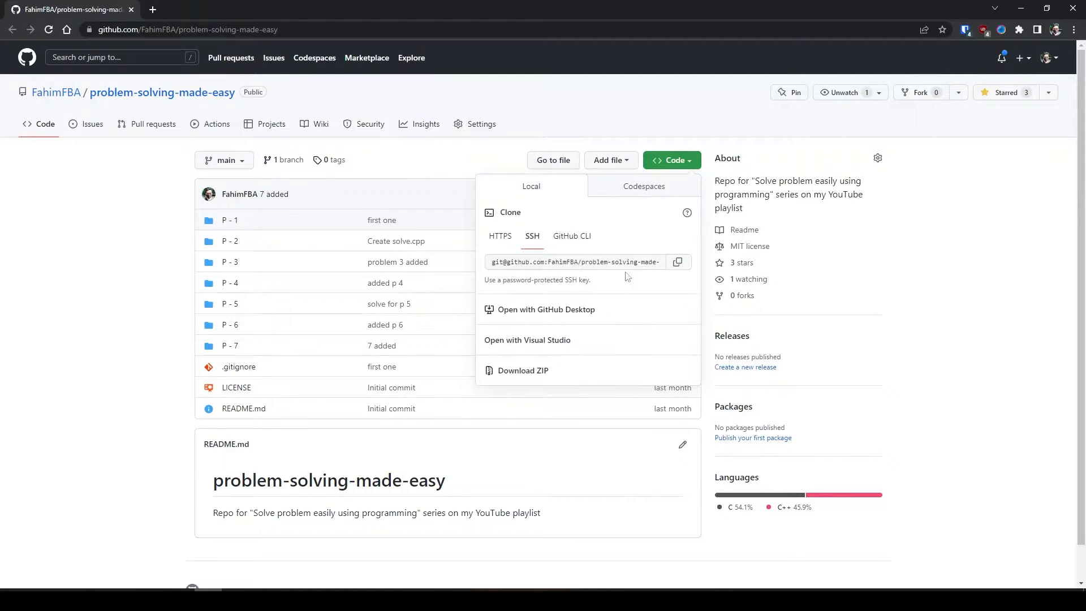
left_click(678, 262)
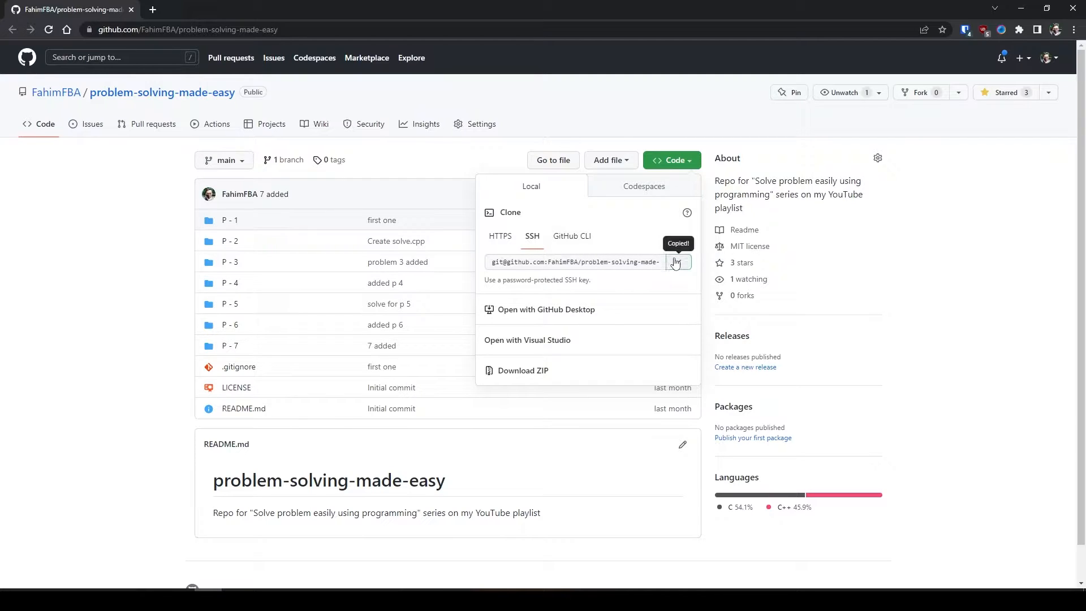
left_click(500, 236)
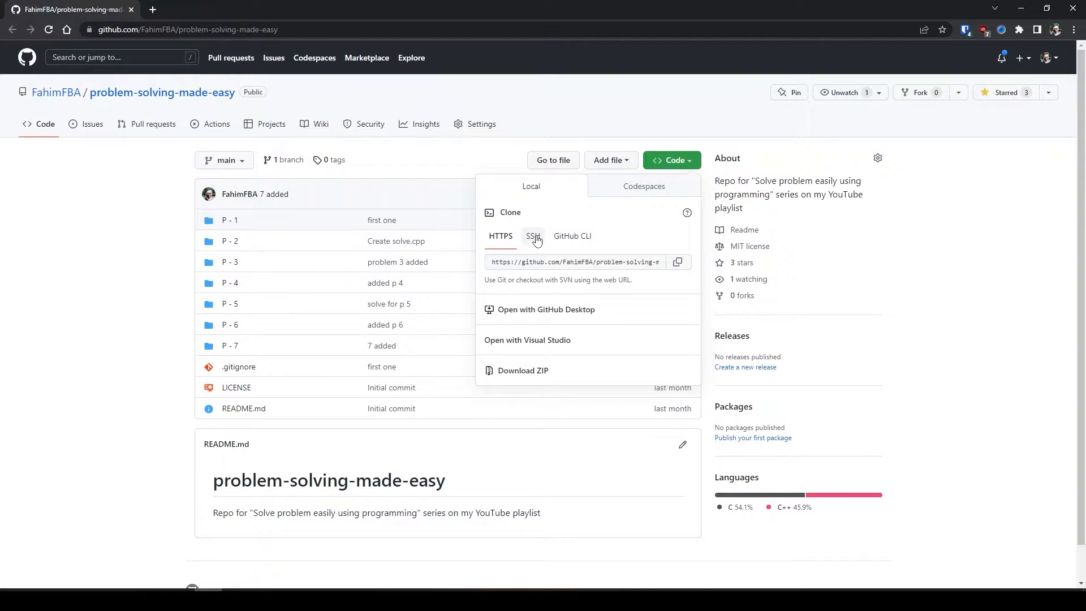
left_click(532, 235)
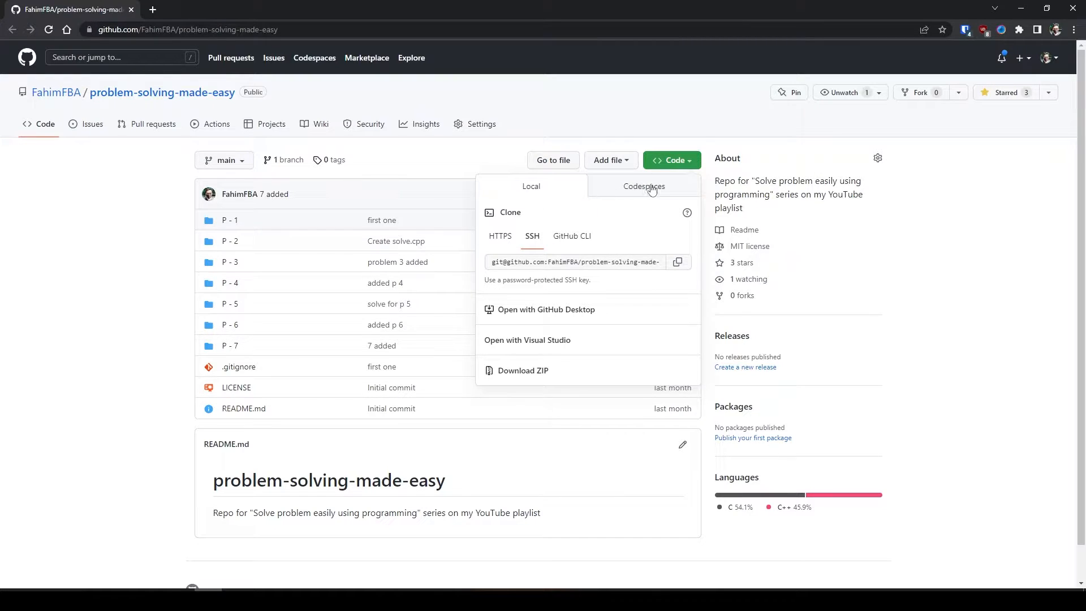
From the Codespaces list, open the effective winner codespace in the browser via a new tab
left_click(643, 186)
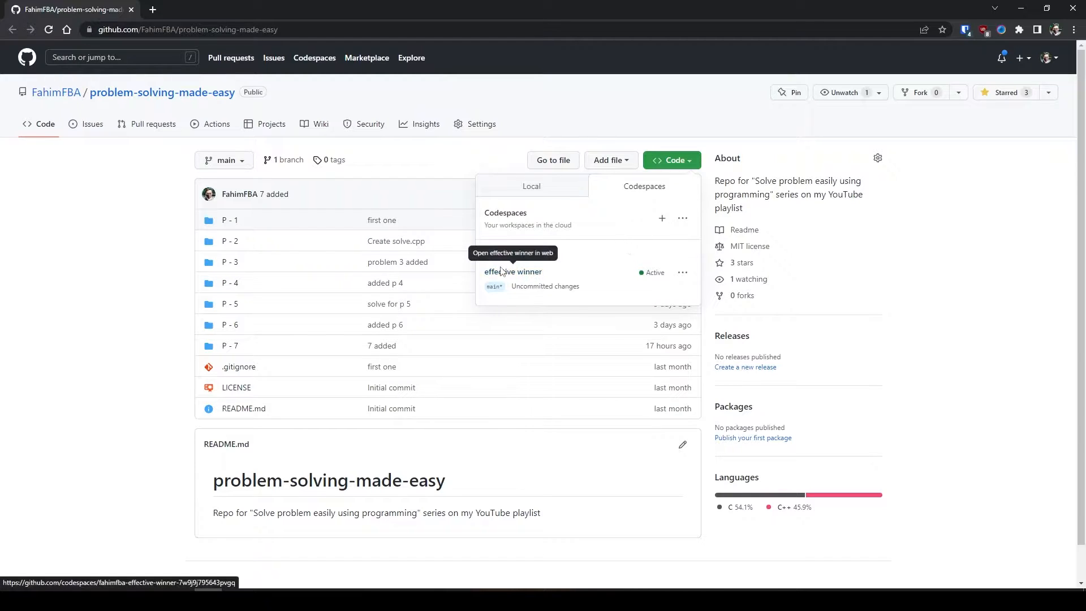
mouse_move(579, 274)
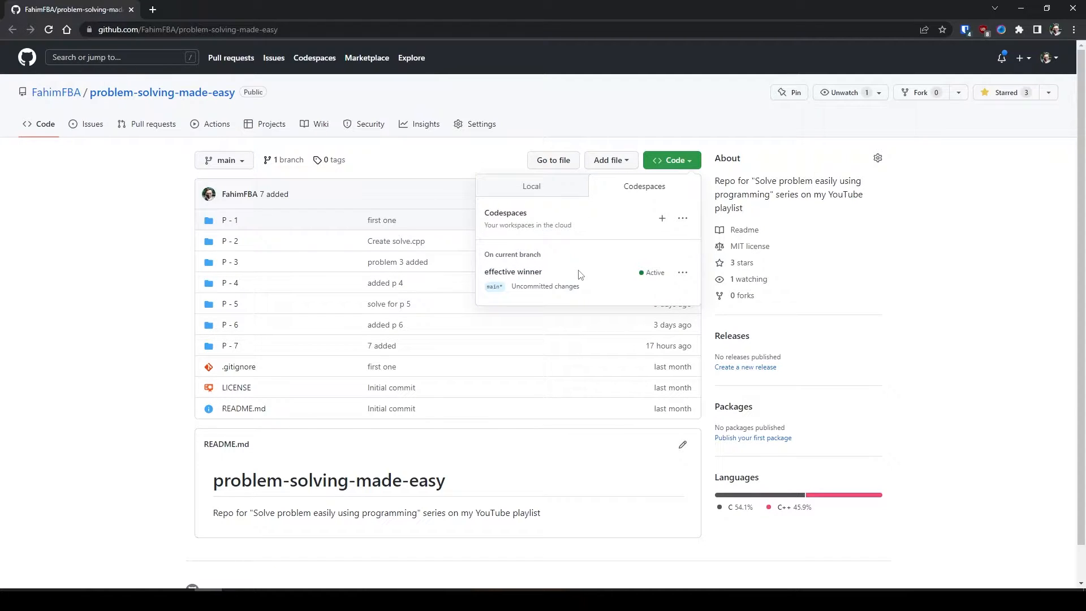
mouse_move(594, 285)
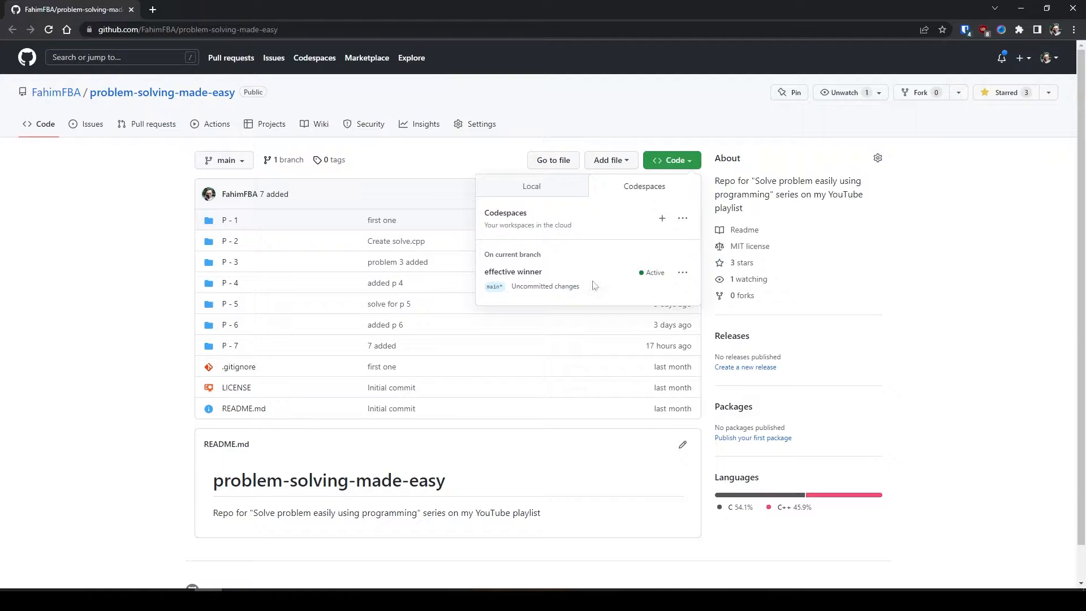
left_click(683, 273)
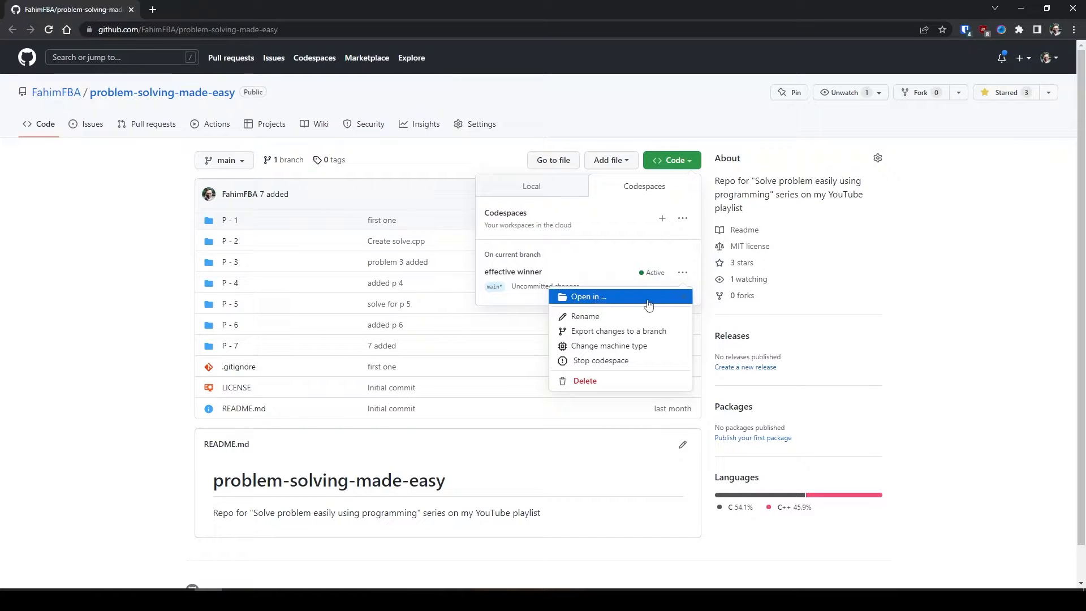
left_click(587, 297)
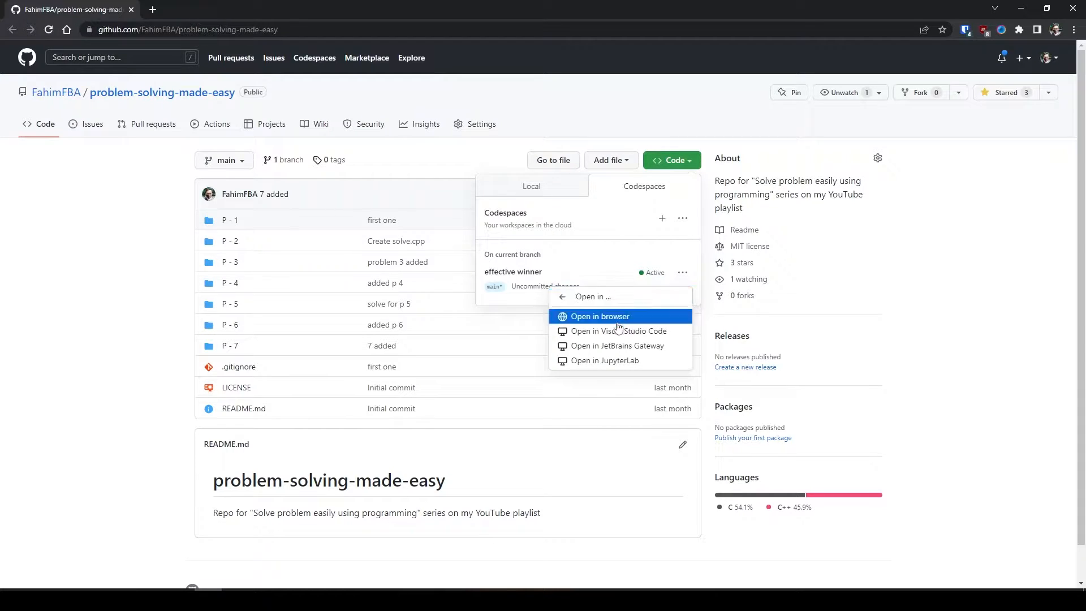
mouse_move(618, 331)
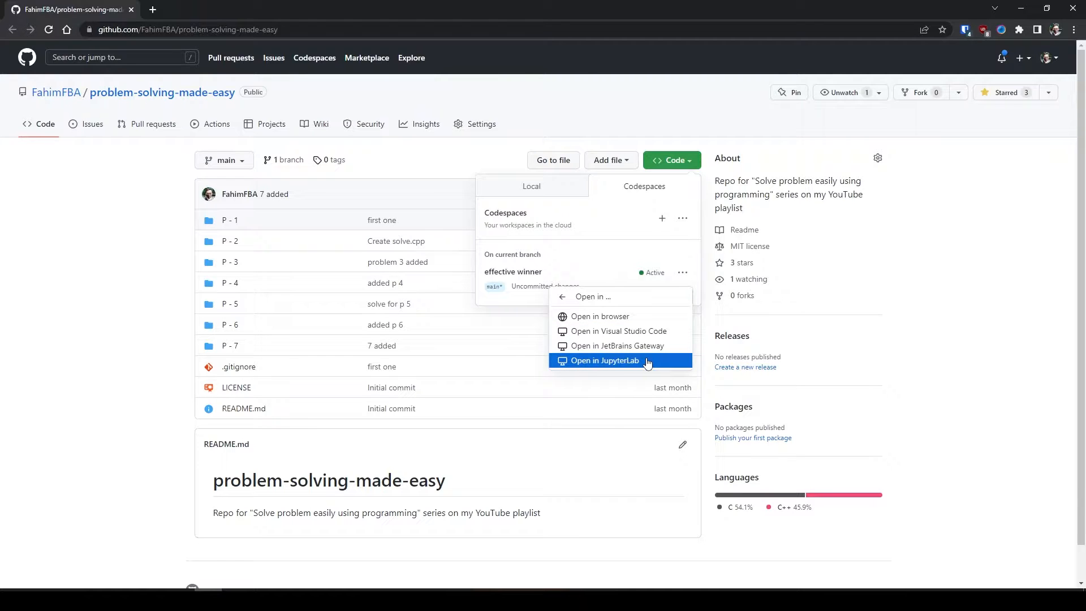
mouse_move(611, 310)
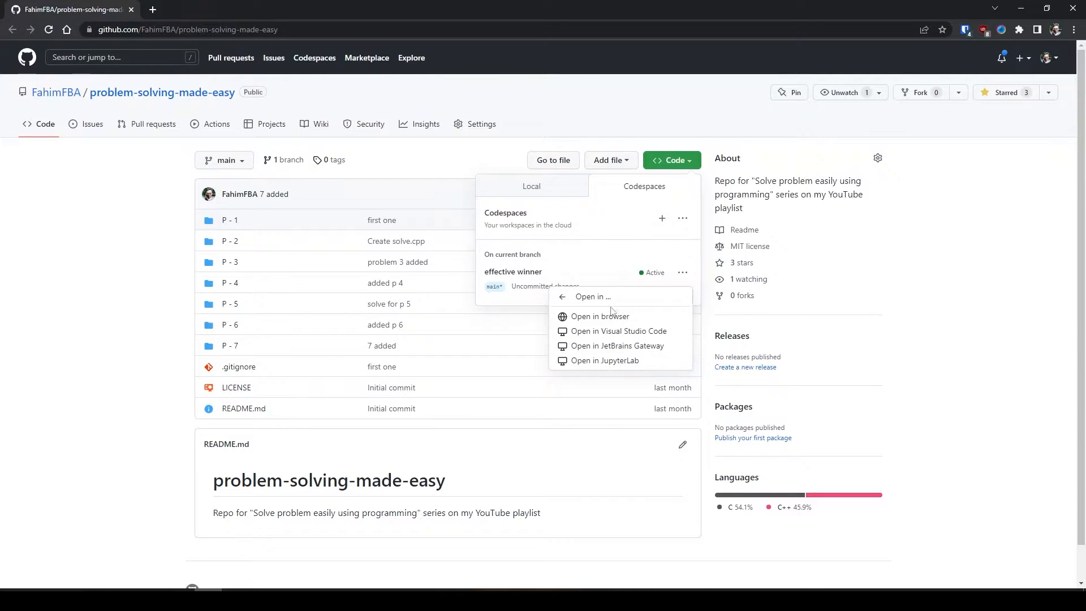
right_click(601, 317)
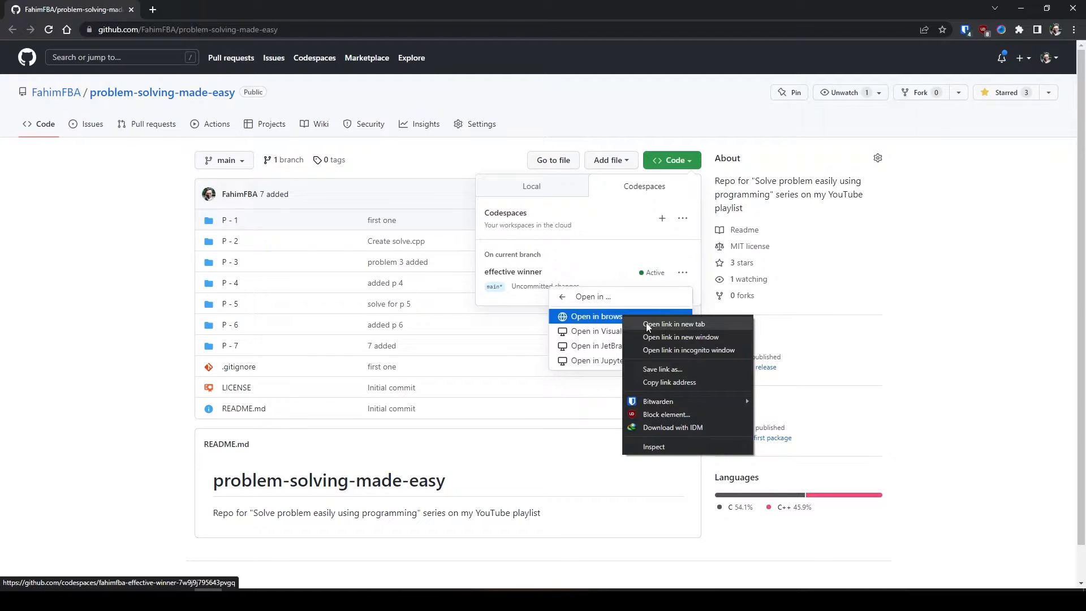
left_click(671, 324)
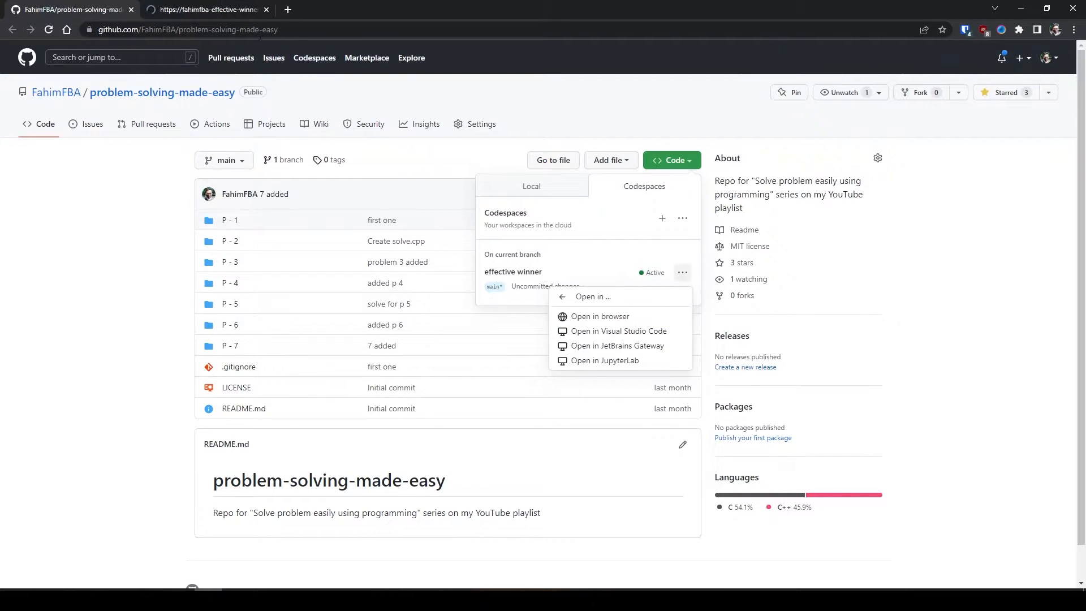
Switch to the new codespace tab and show its installed extensions
left_click(601, 316)
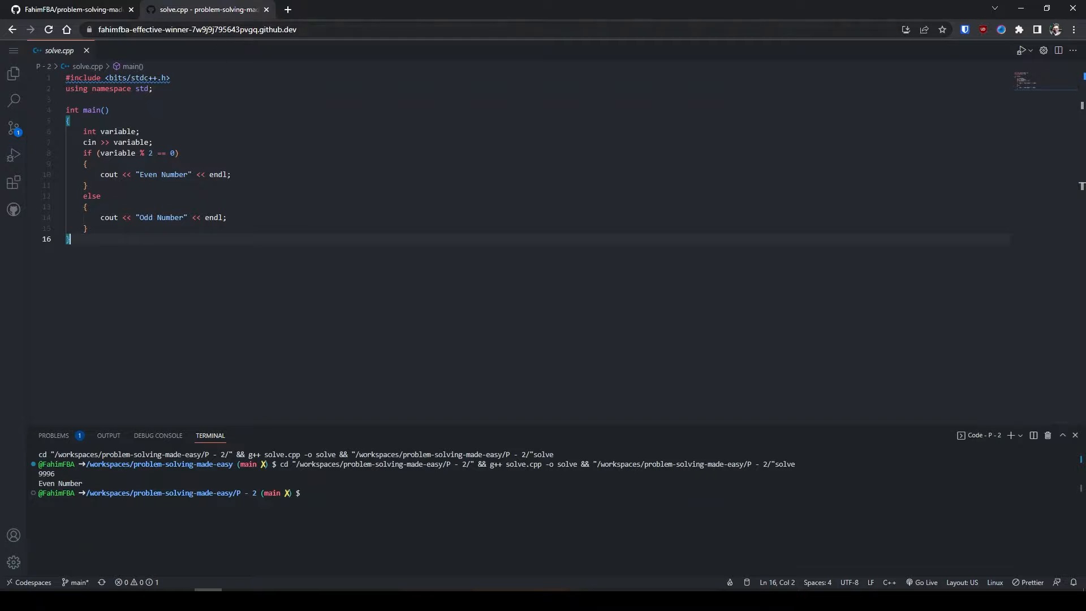
left_click(14, 183)
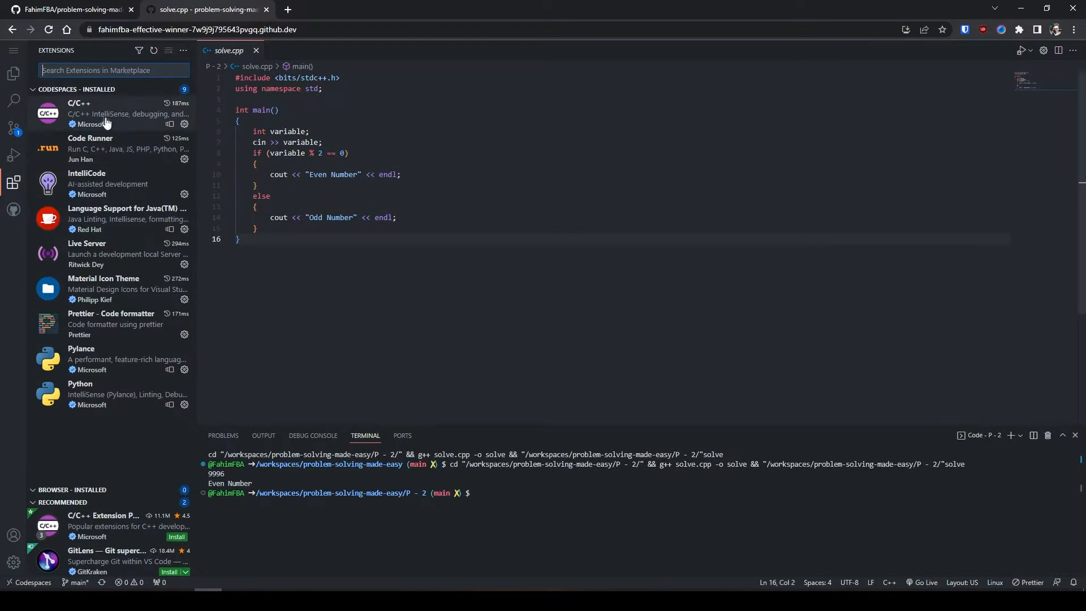
mouse_move(126, 161)
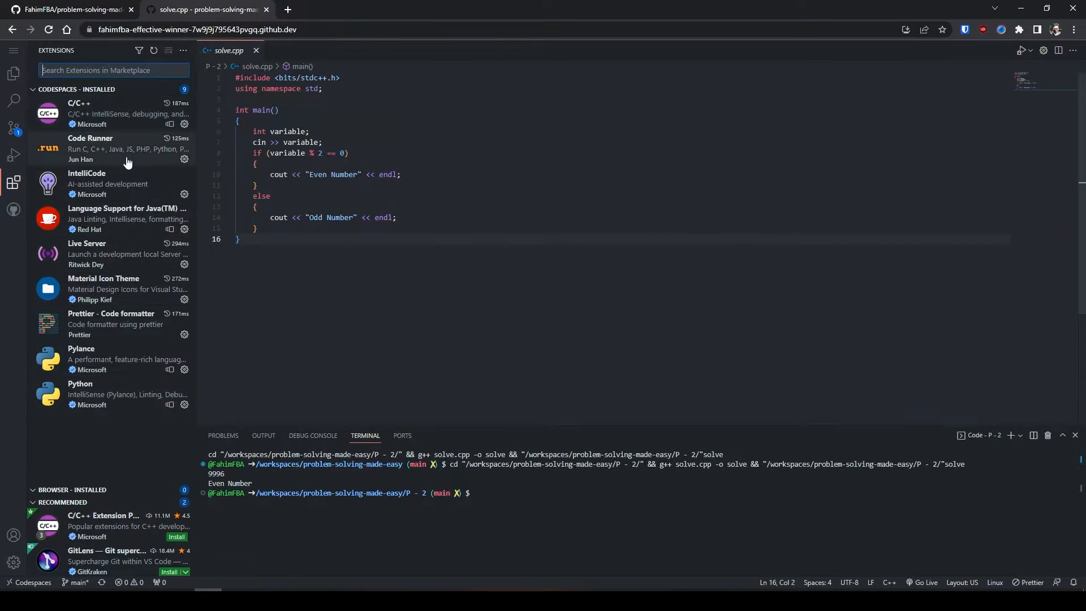
View Code Runner's details, search the marketplace for 'theme', then return to the Explorer with solve.cpp
left_click(104, 148)
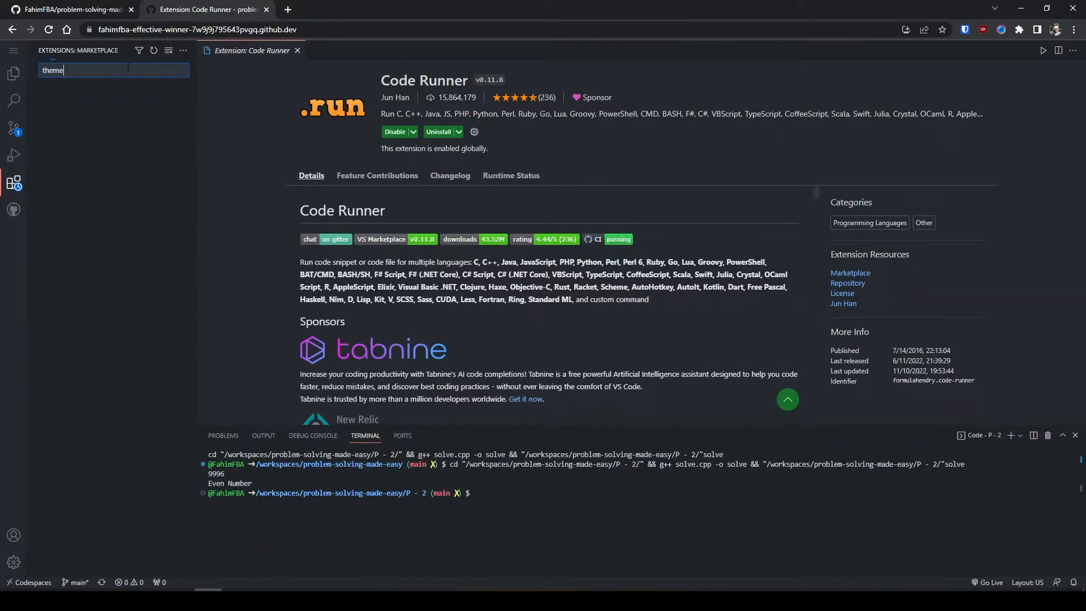
type("theme")
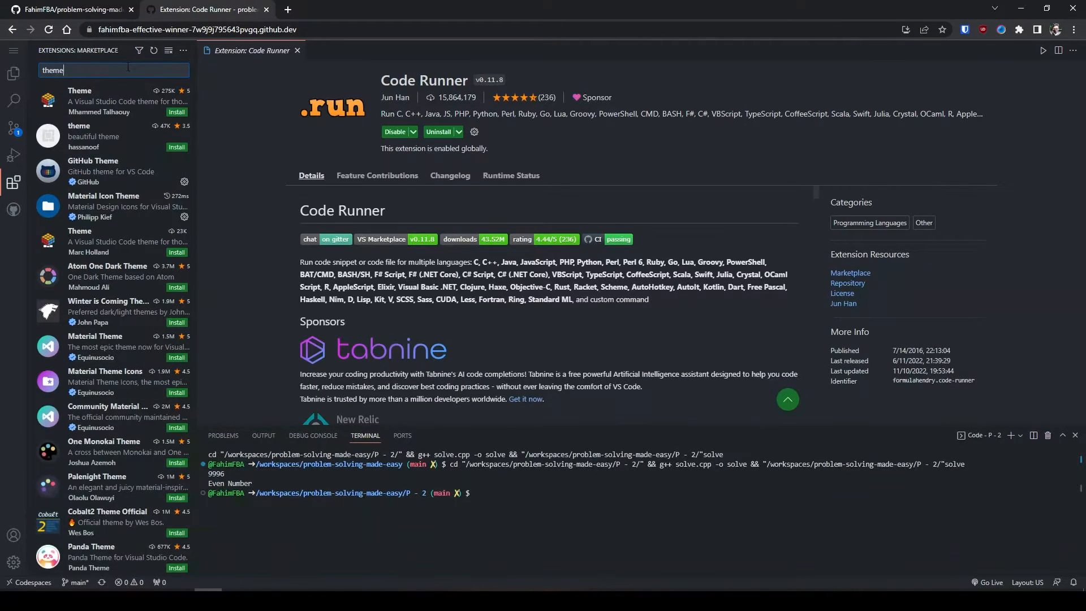
left_click(13, 73)
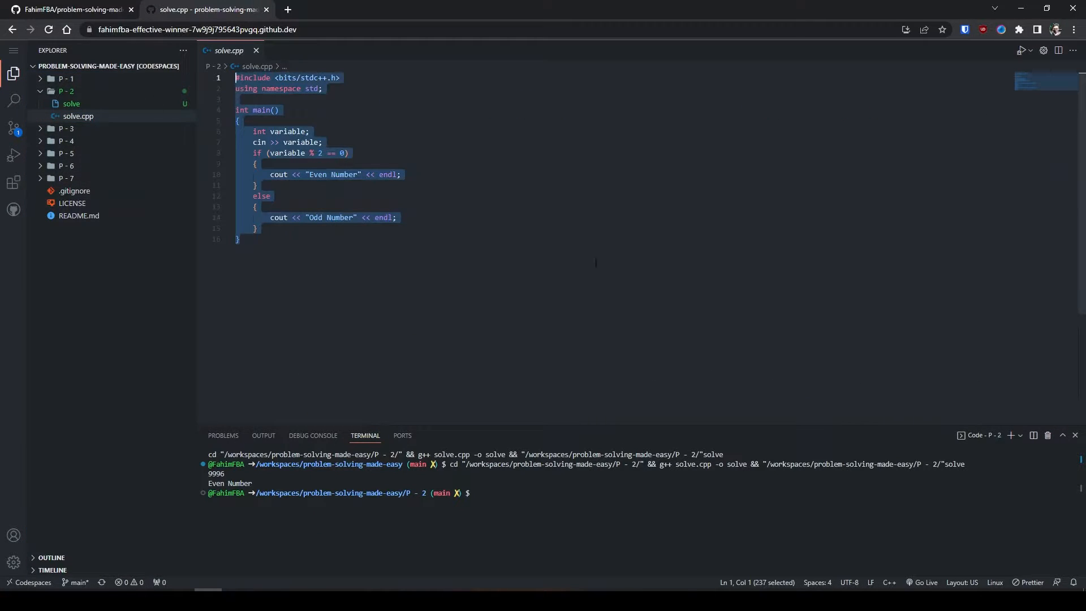
Run solve.cpp with Code Runner and enter 5 so the terminal prints Odd Number
left_click(239, 239)
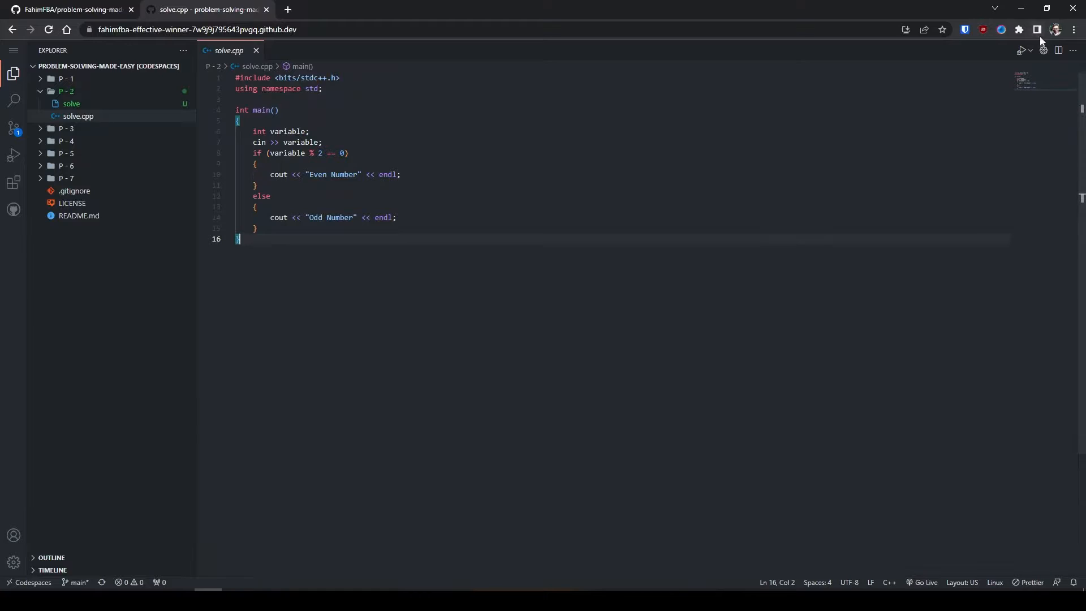
left_click(1030, 50)
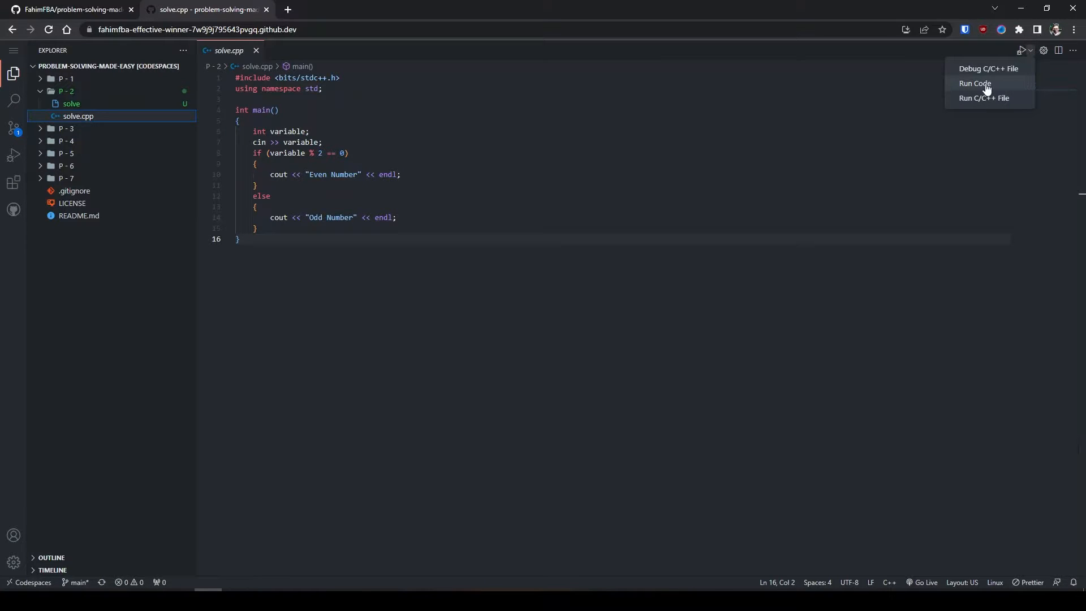
left_click(974, 83)
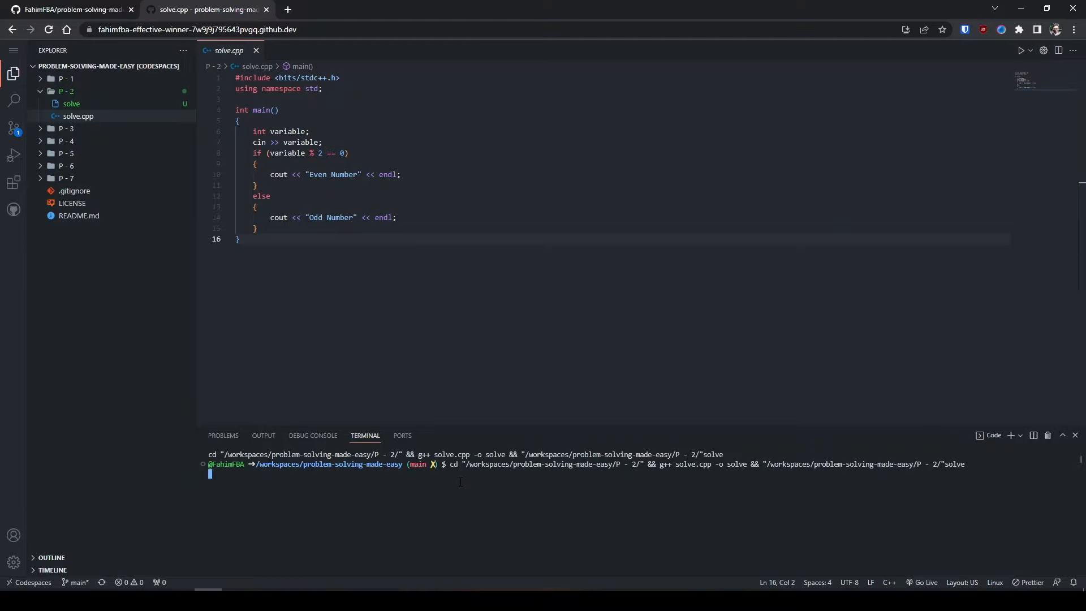
type("5")
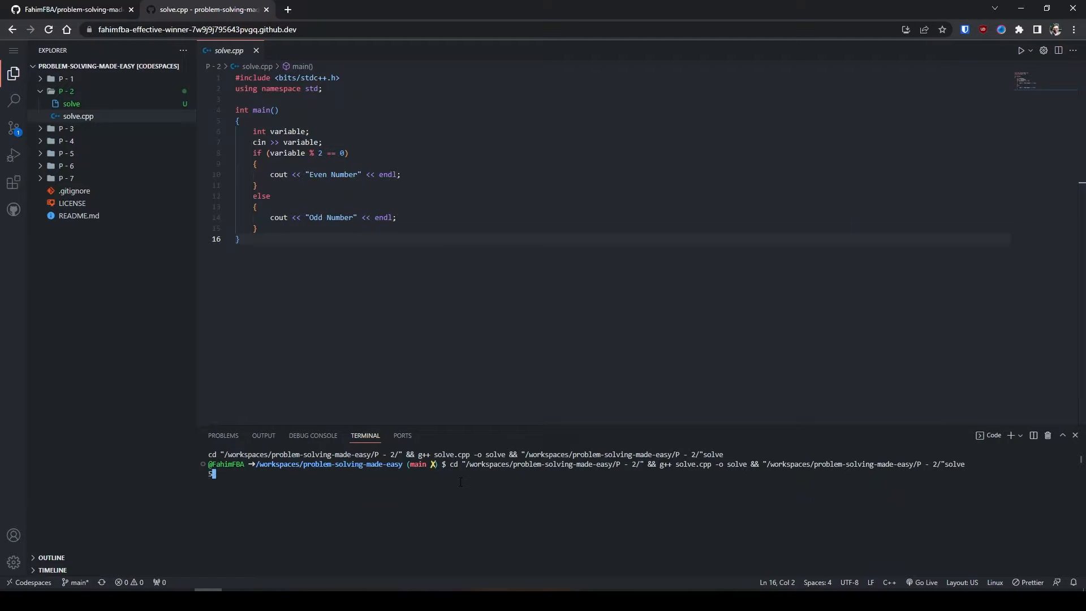
key("Enter")
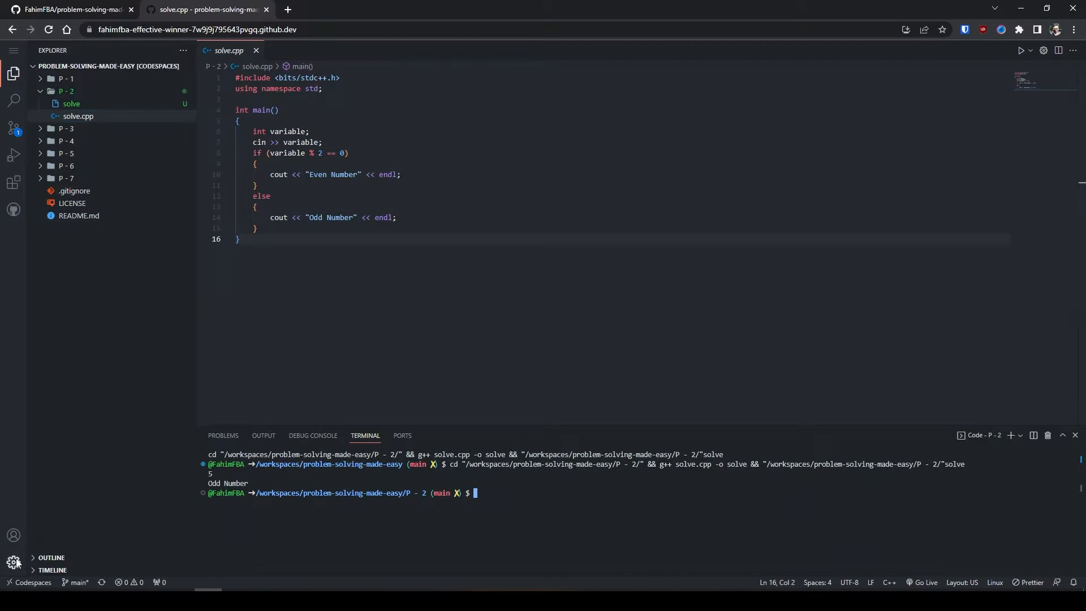
left_click(13, 562)
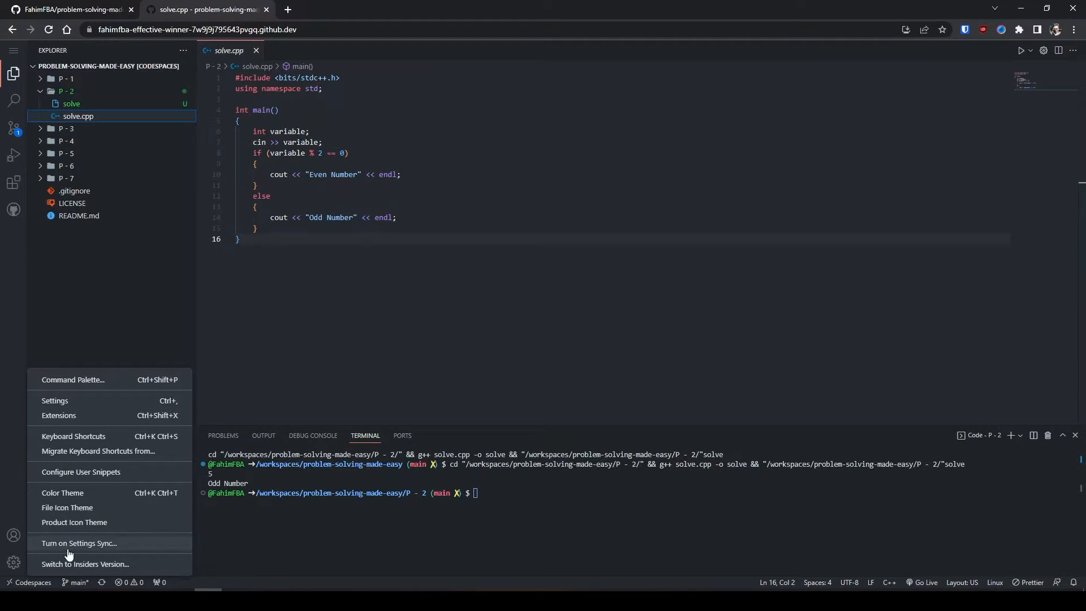
mouse_move(76, 542)
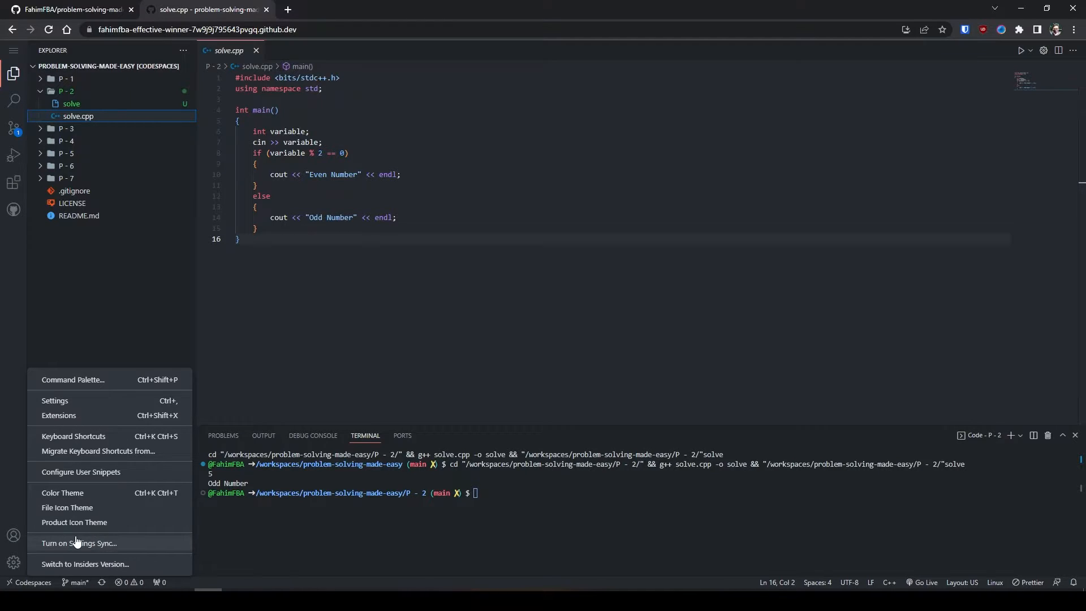
mouse_move(134, 545)
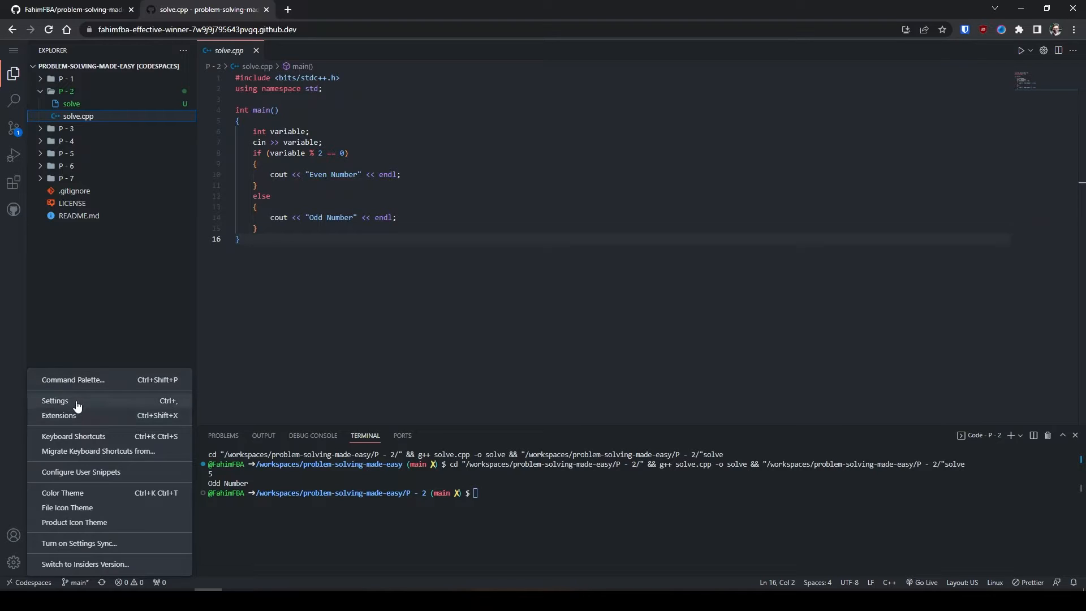
left_click(54, 400)
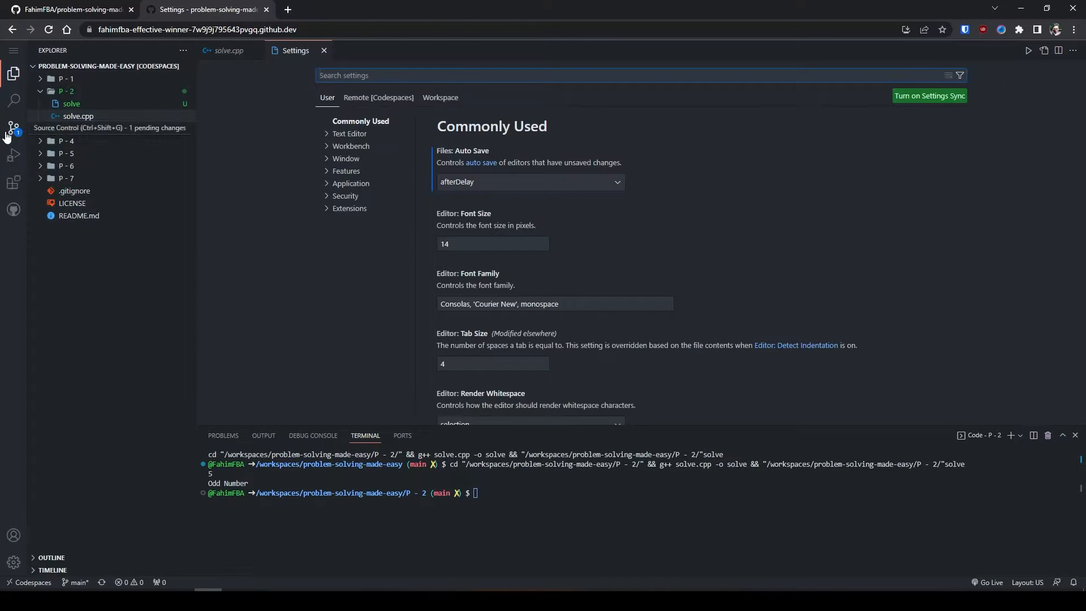
left_click(14, 128)
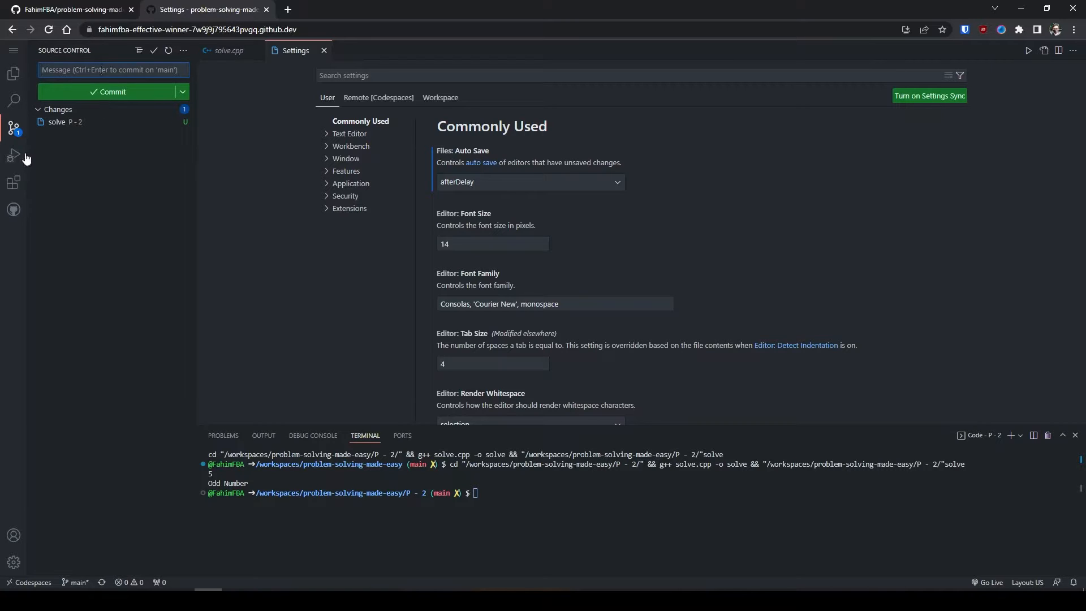
left_click(14, 155)
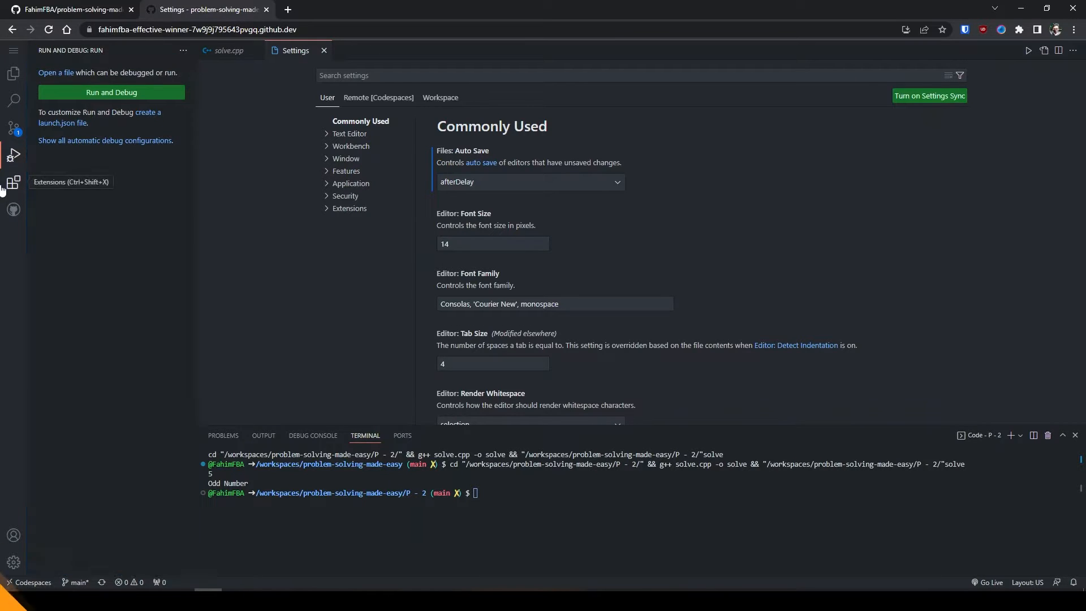
left_click(13, 72)
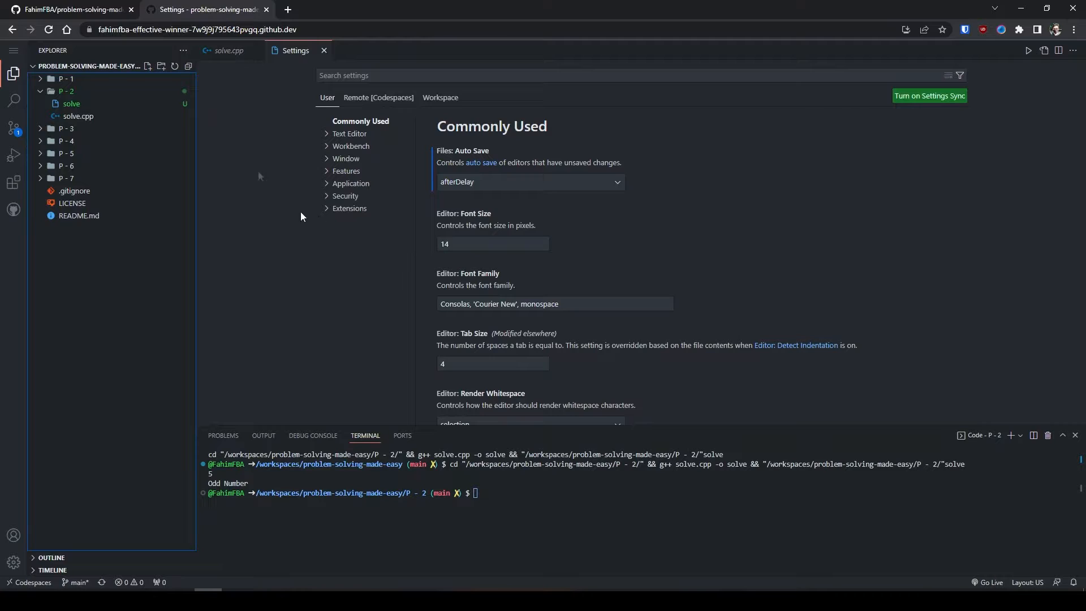
left_click(69, 9)
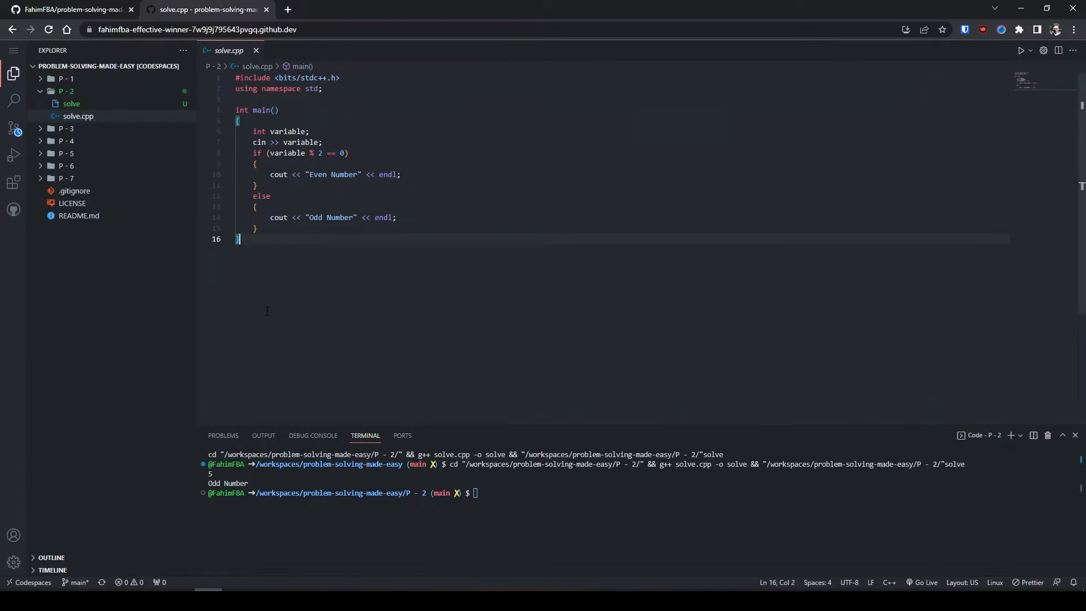
Reload the codespace window from the application menu, then expand its File commands
left_click(14, 50)
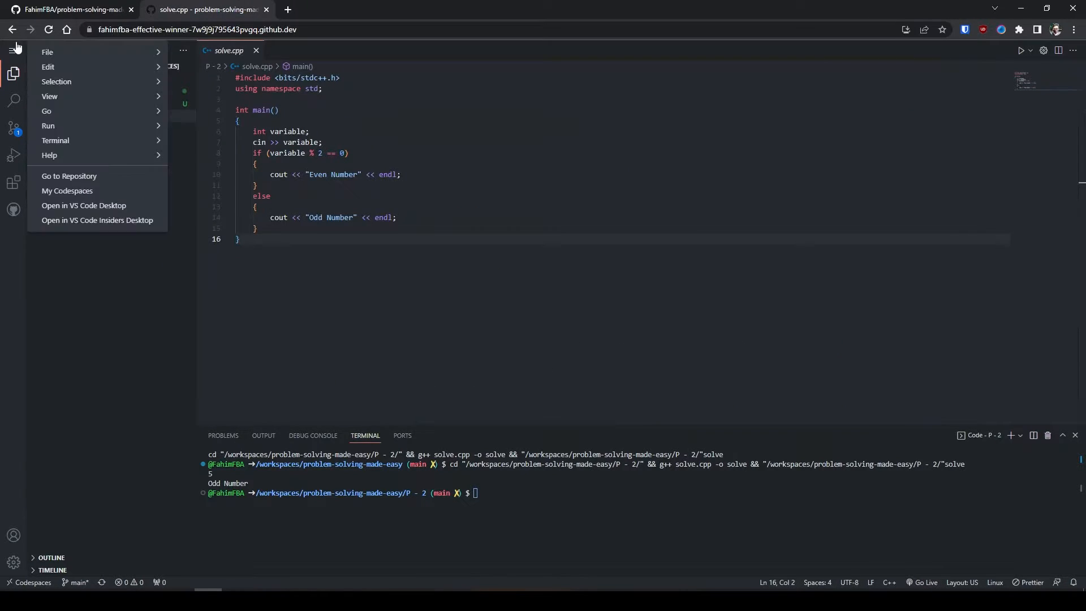
left_click(48, 52)
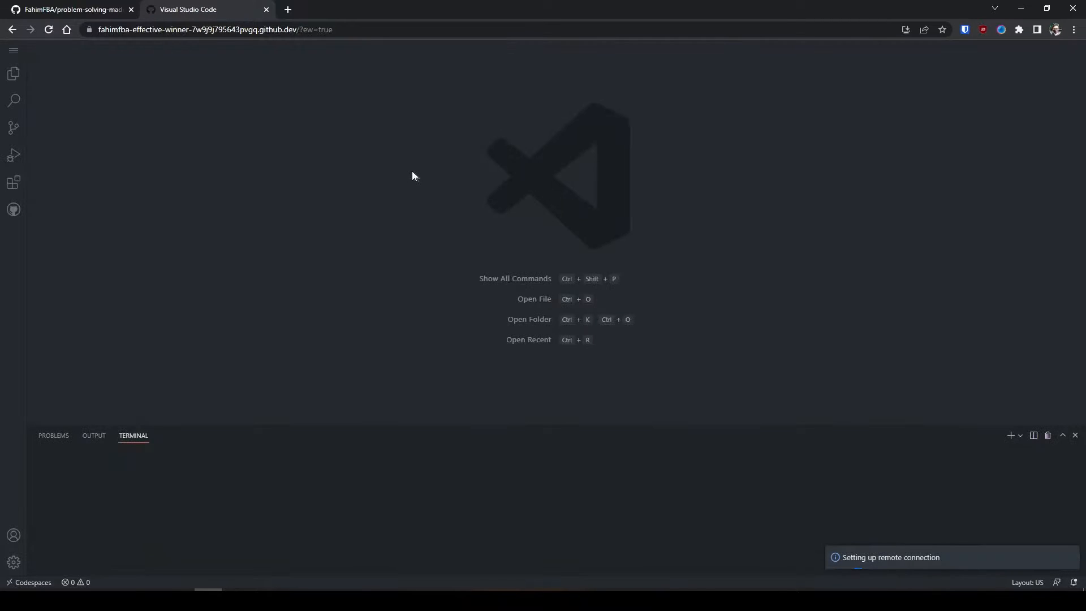
left_click(13, 50)
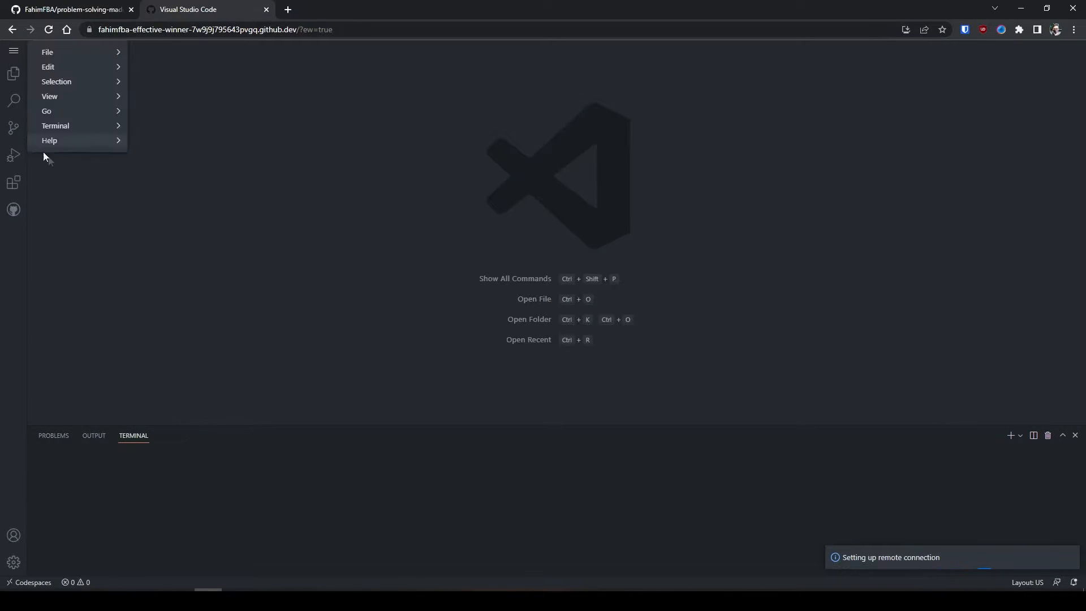
left_click(47, 52)
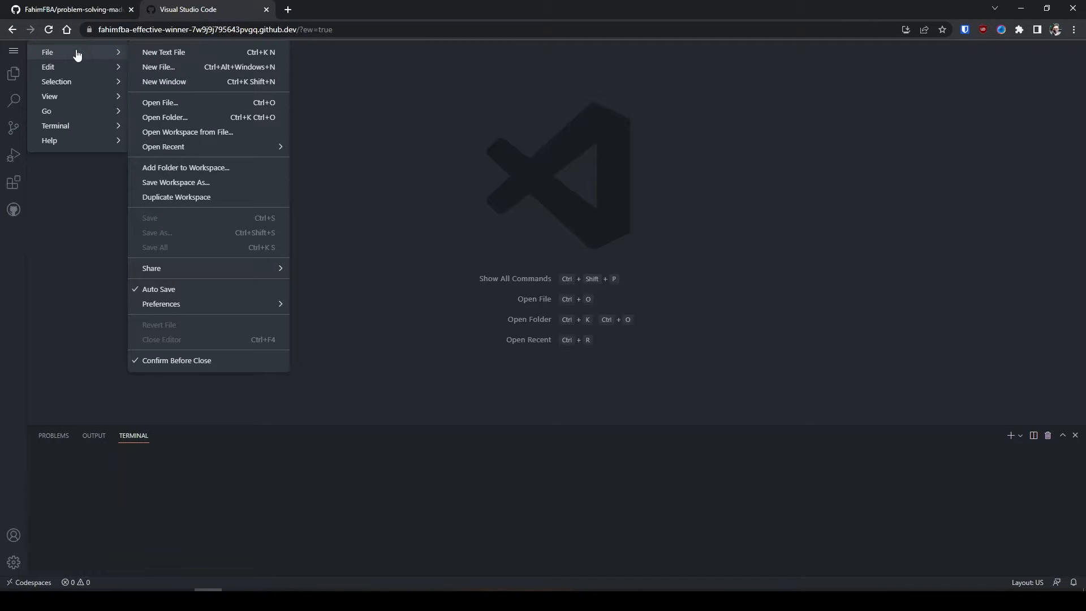
mouse_move(267, 10)
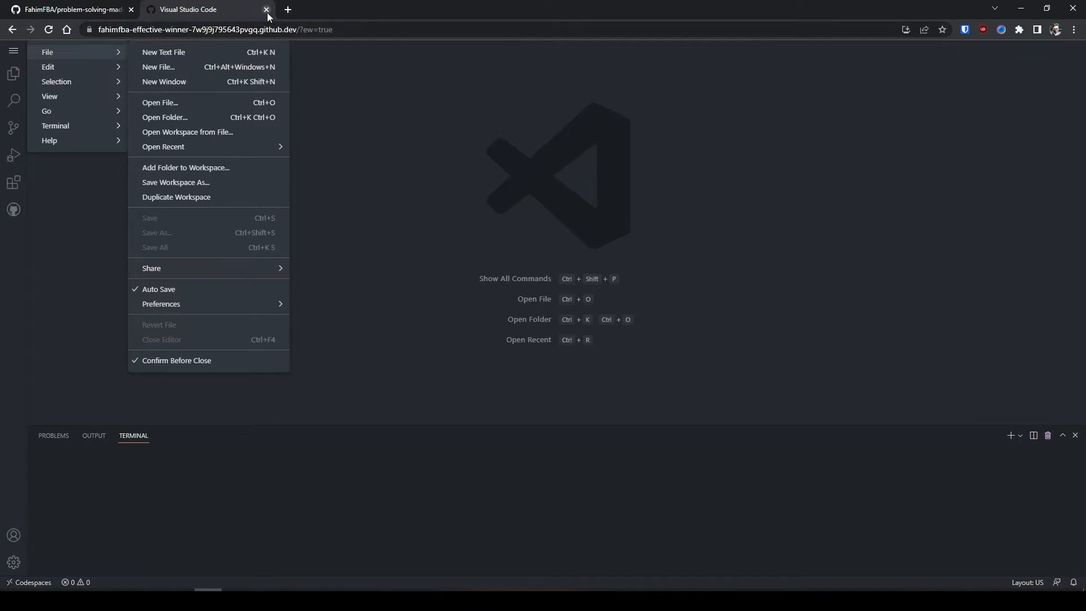
Close the codespace tab and show the actions menu for the effective winner codespace on GitHub
left_click(266, 9)
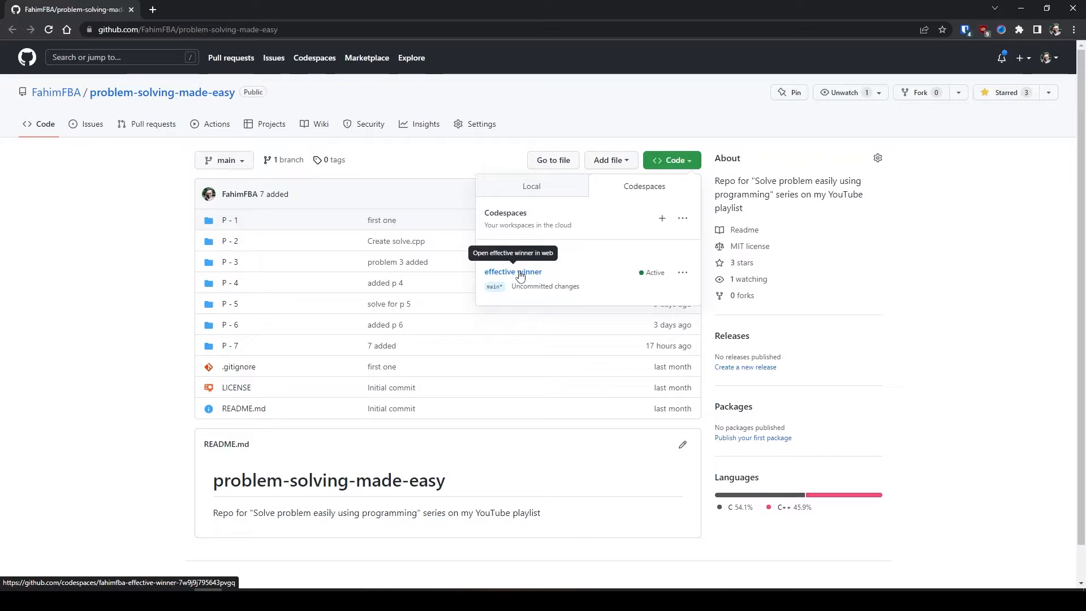
left_click(682, 271)
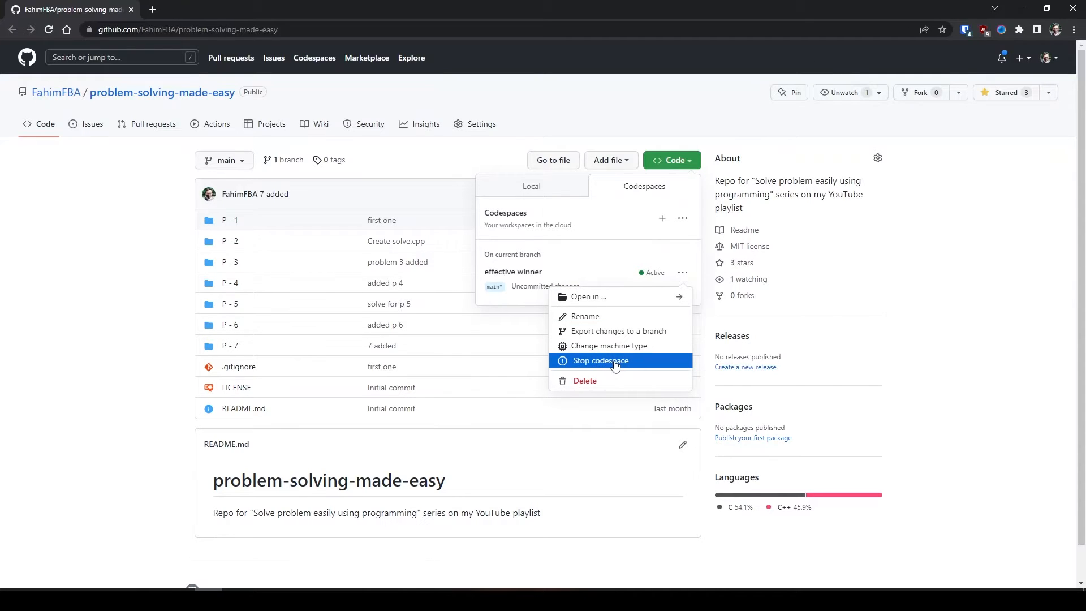
mouse_move(599, 346)
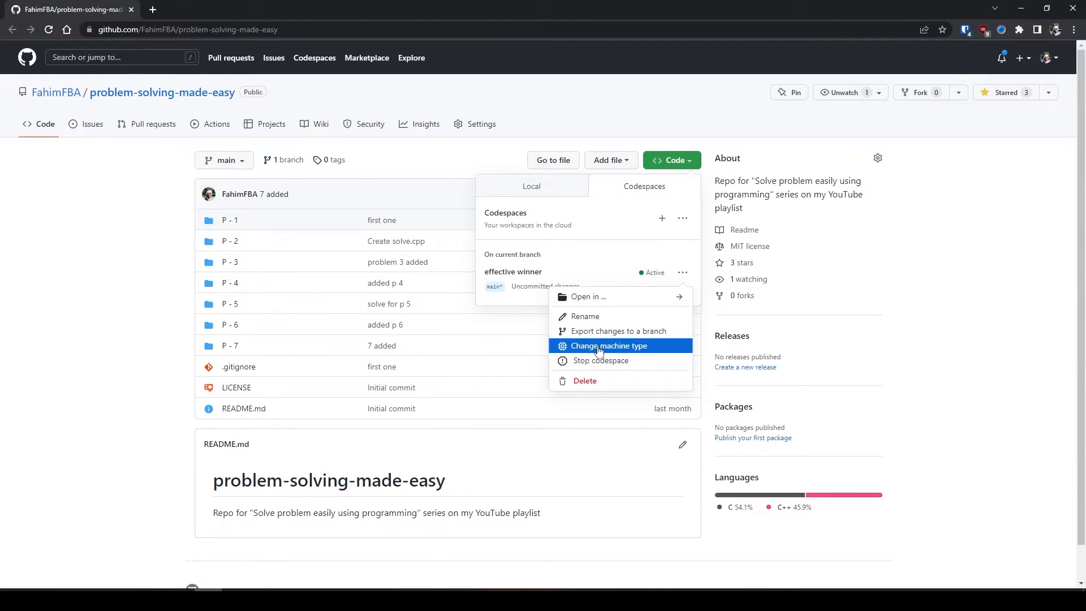
mouse_move(592, 355)
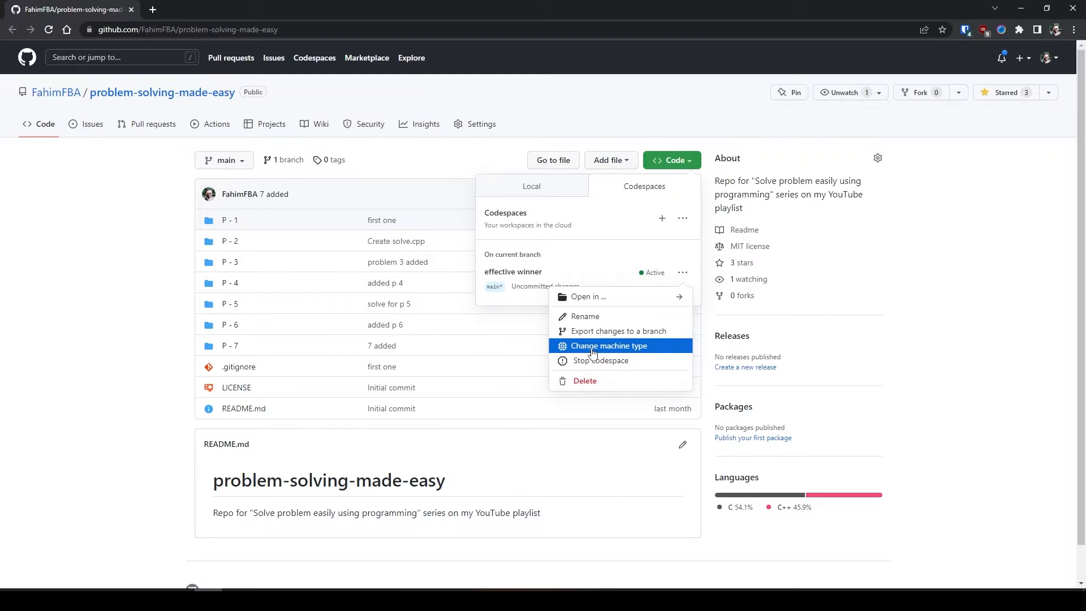
Change the effective winner codespace to the 16-core, 32 GB RAM, 128 GB machine and update it
left_click(610, 347)
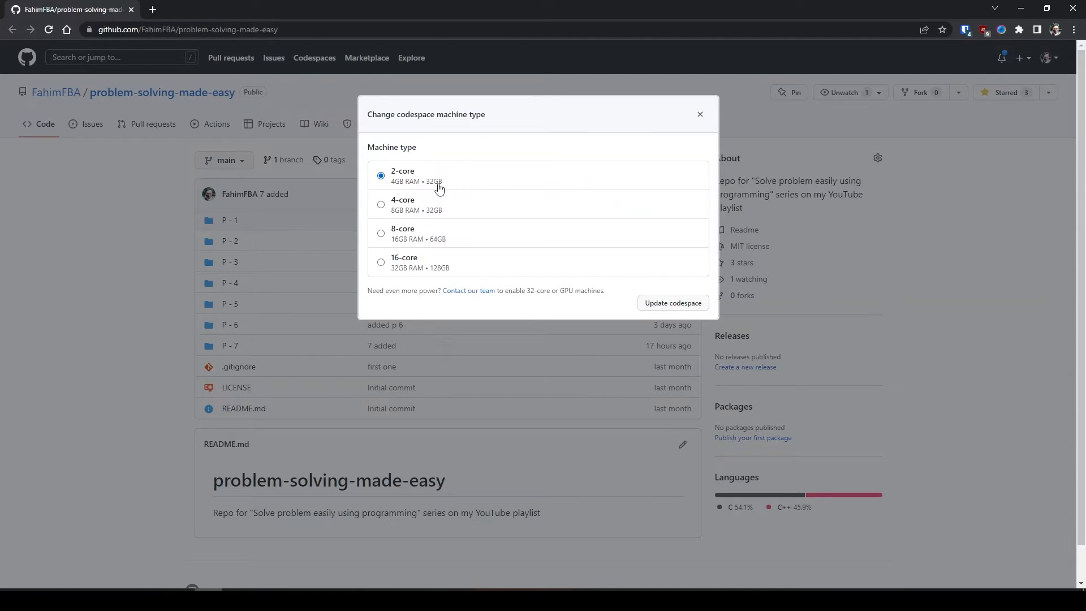
mouse_move(396, 271)
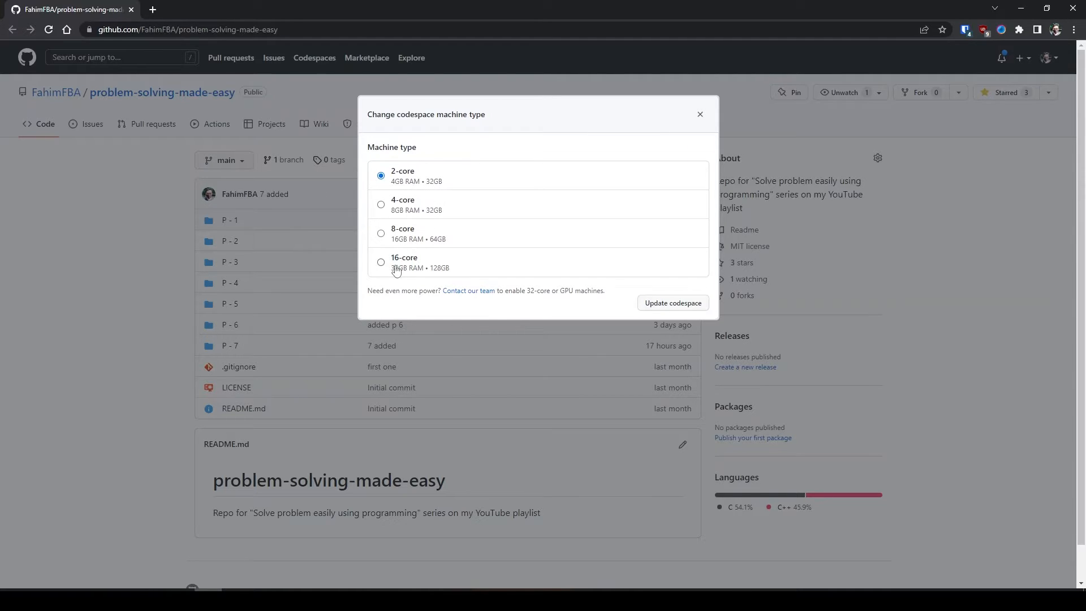
left_click(381, 261)
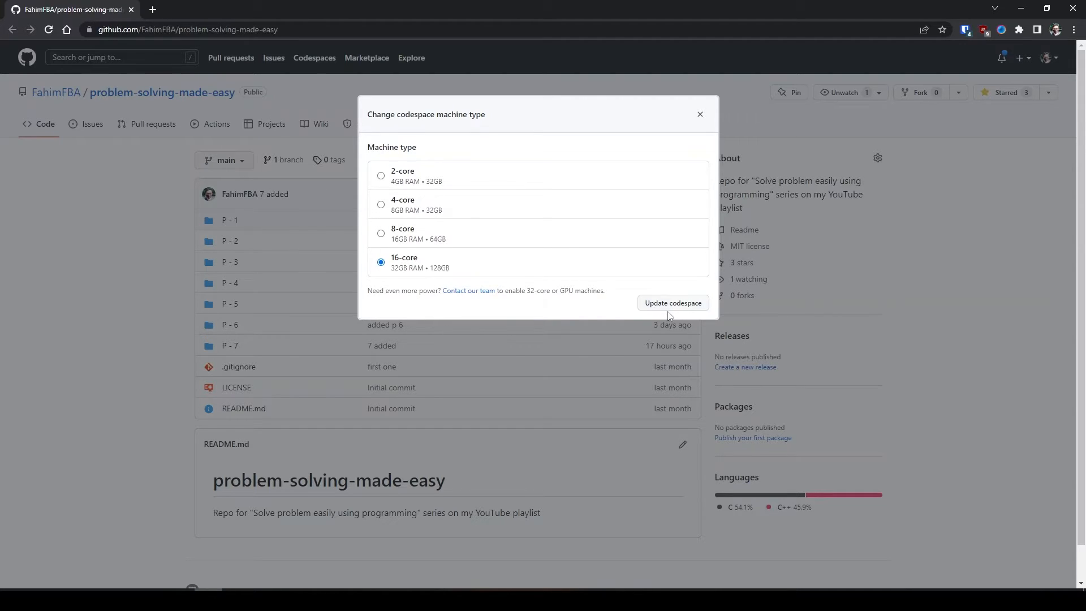
left_click(673, 303)
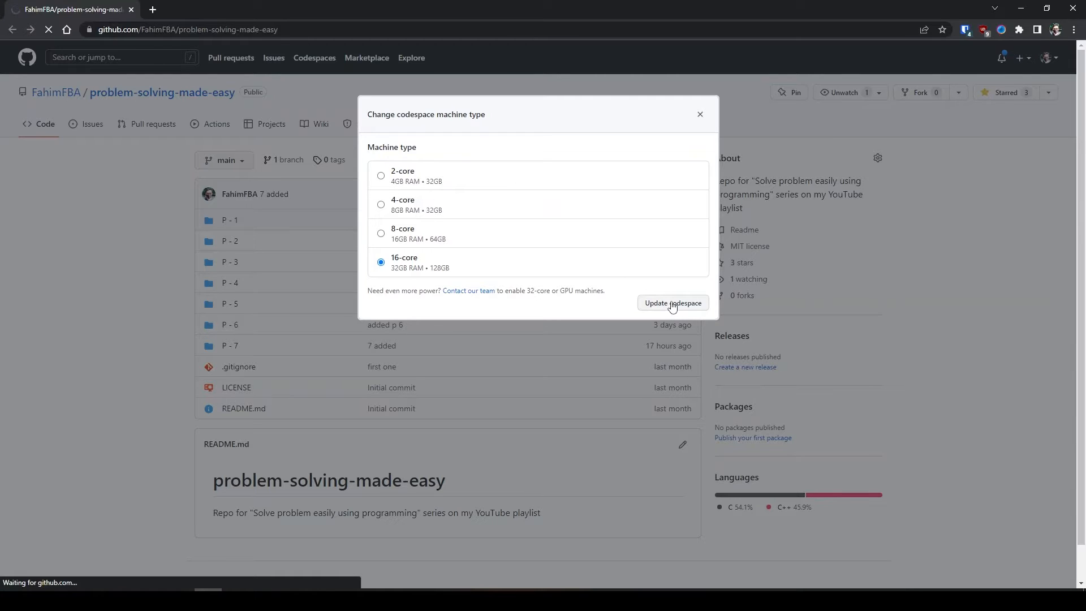
left_click(672, 304)
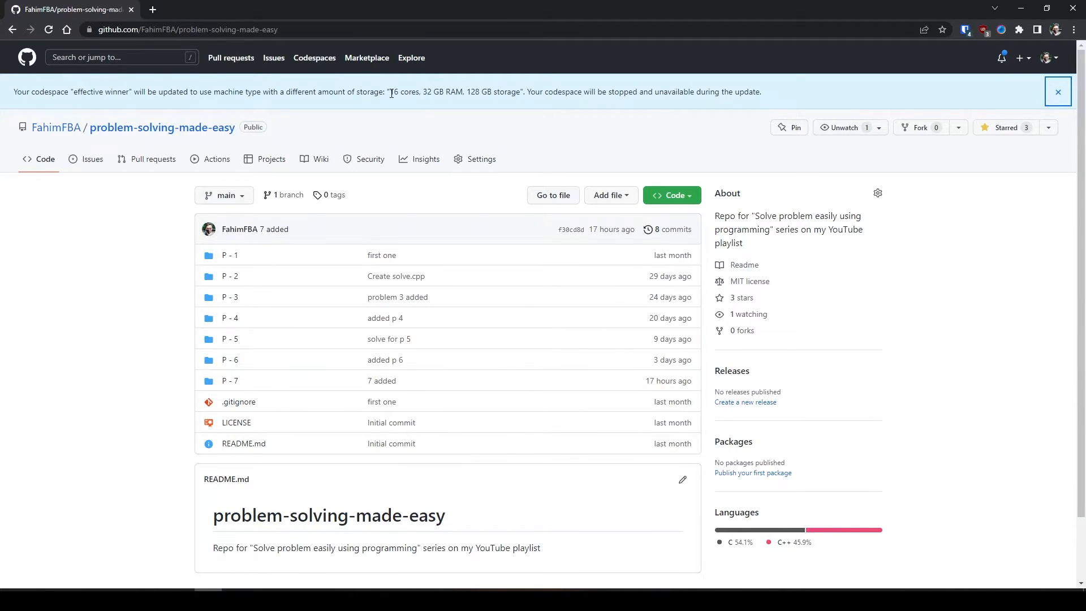
mouse_move(558, 133)
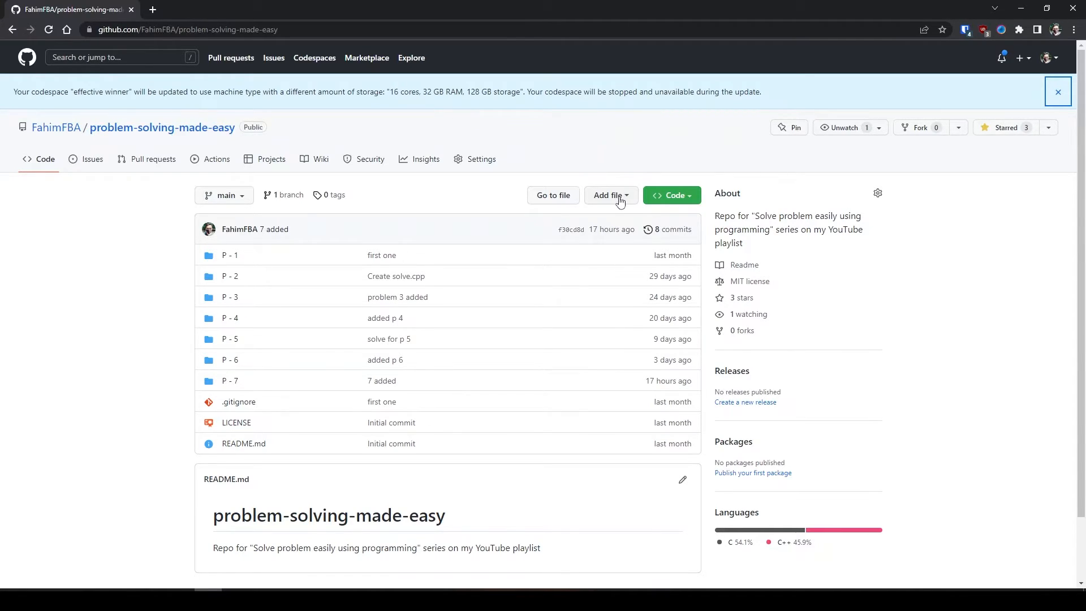
Delete the effective winner codespace, confirming despite its unpushed changes
left_click(671, 194)
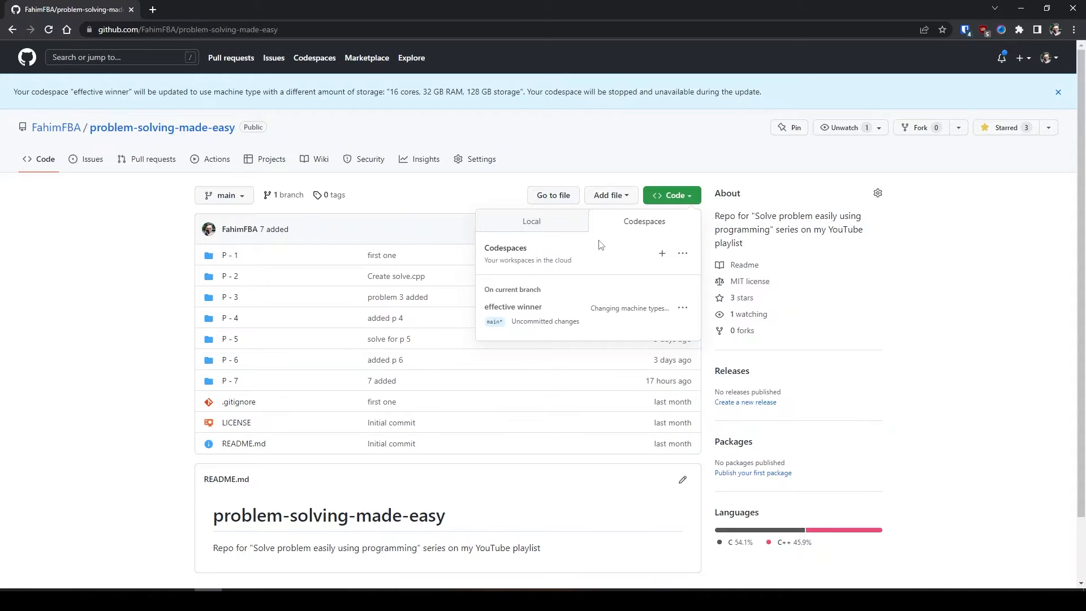
mouse_move(587, 319)
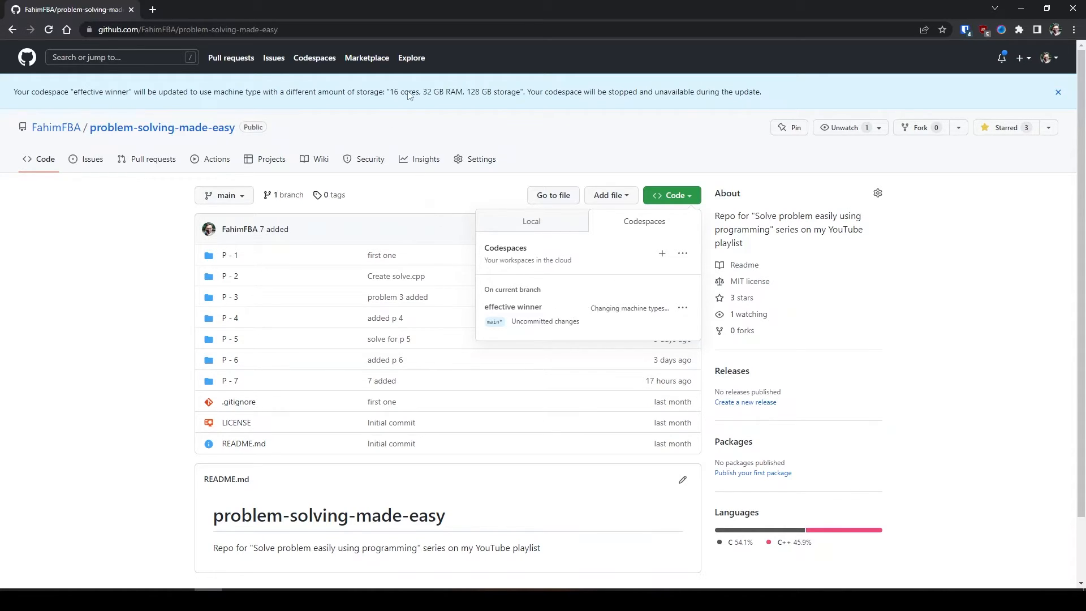
left_click(1058, 91)
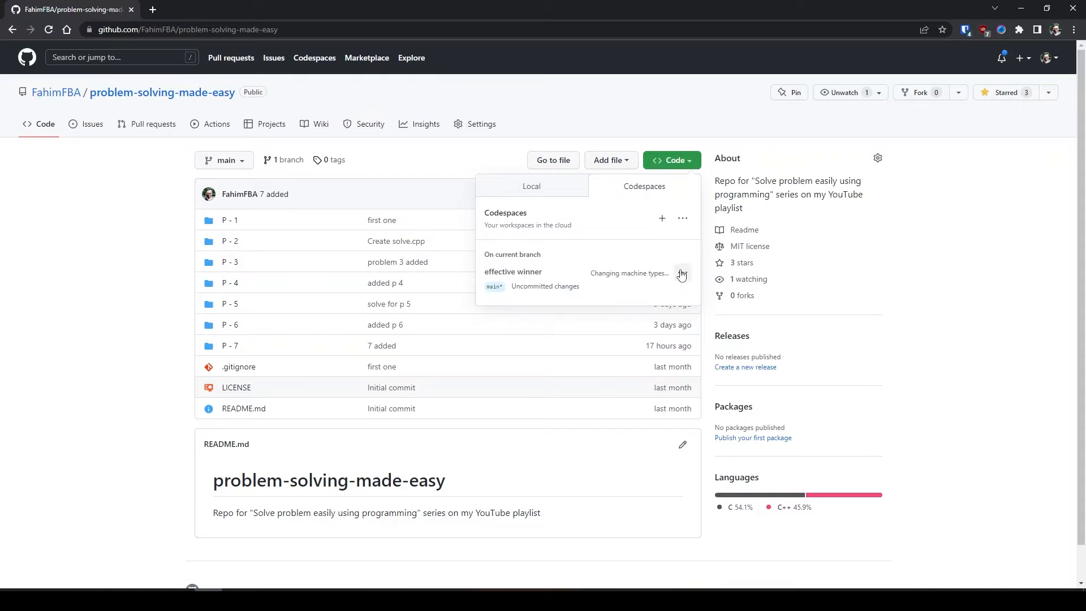
left_click(682, 272)
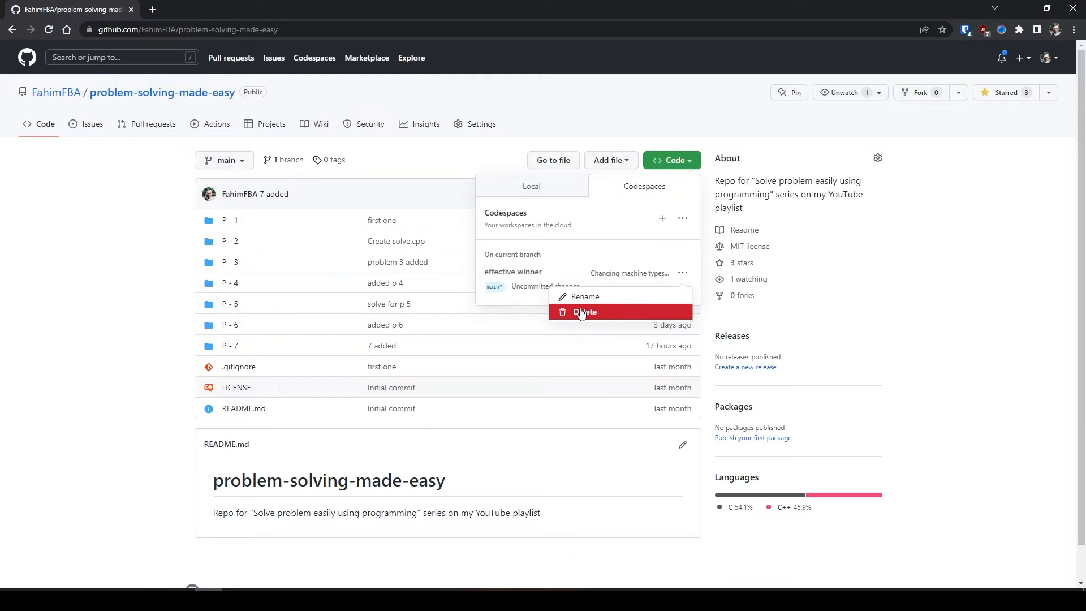
left_click(585, 313)
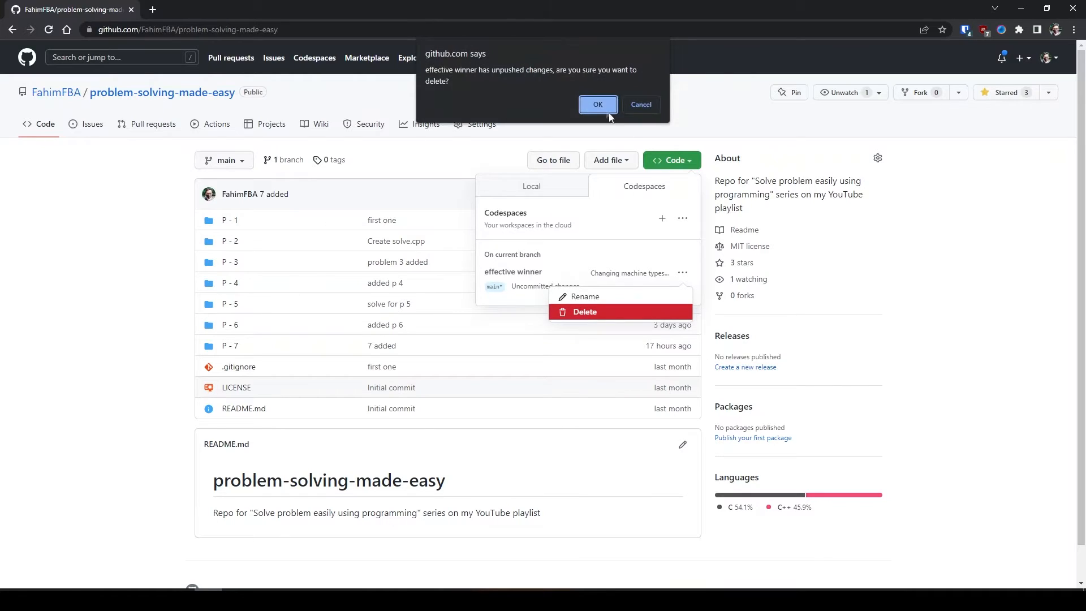
left_click(597, 104)
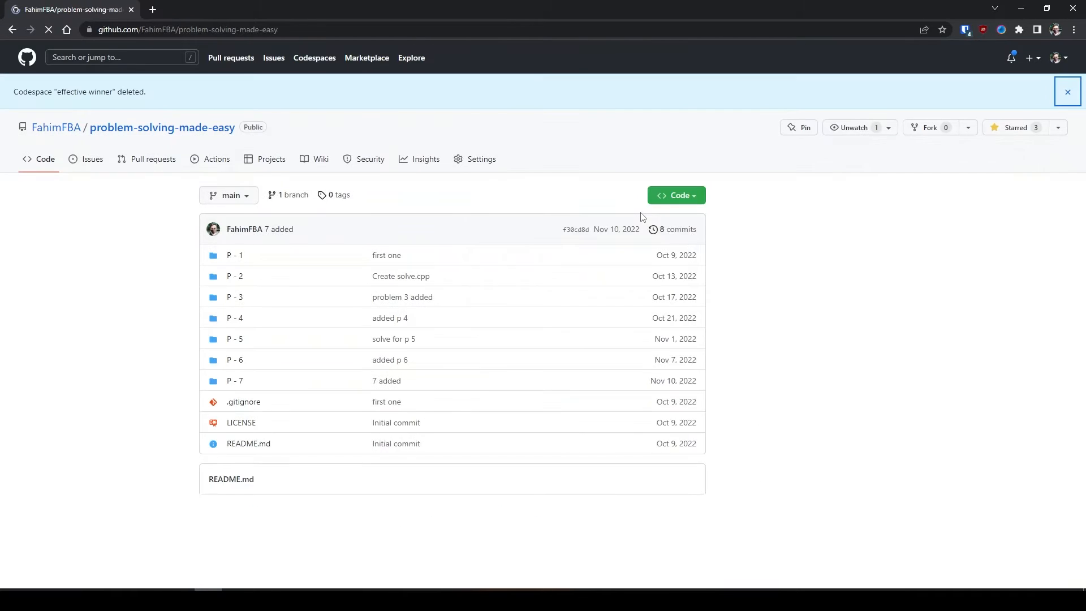
Create a new codespace on main (ideal guacamole) and open its options menu
left_click(672, 195)
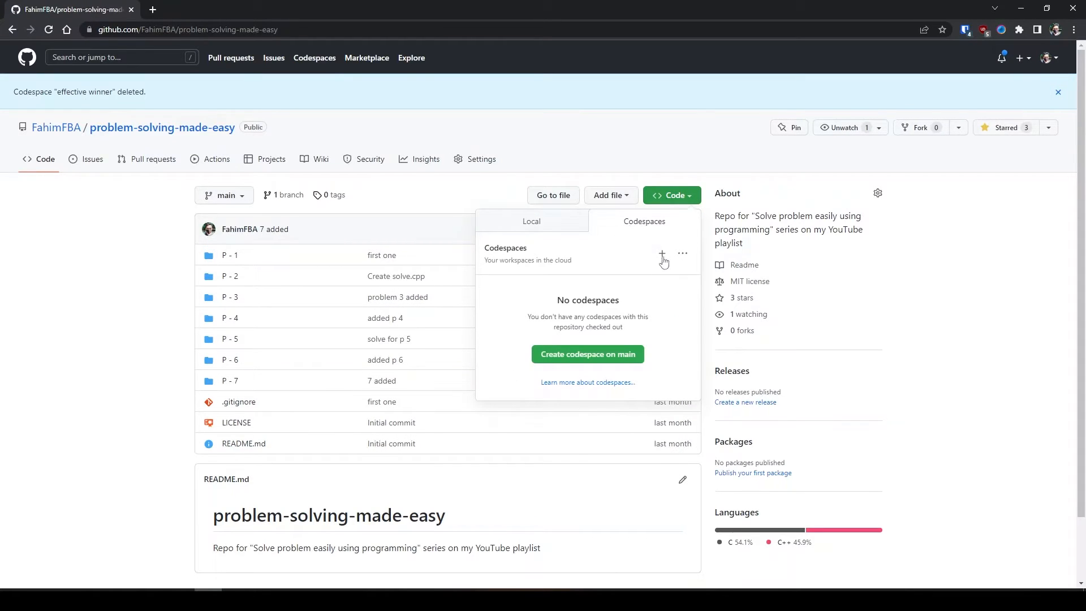
left_click(682, 254)
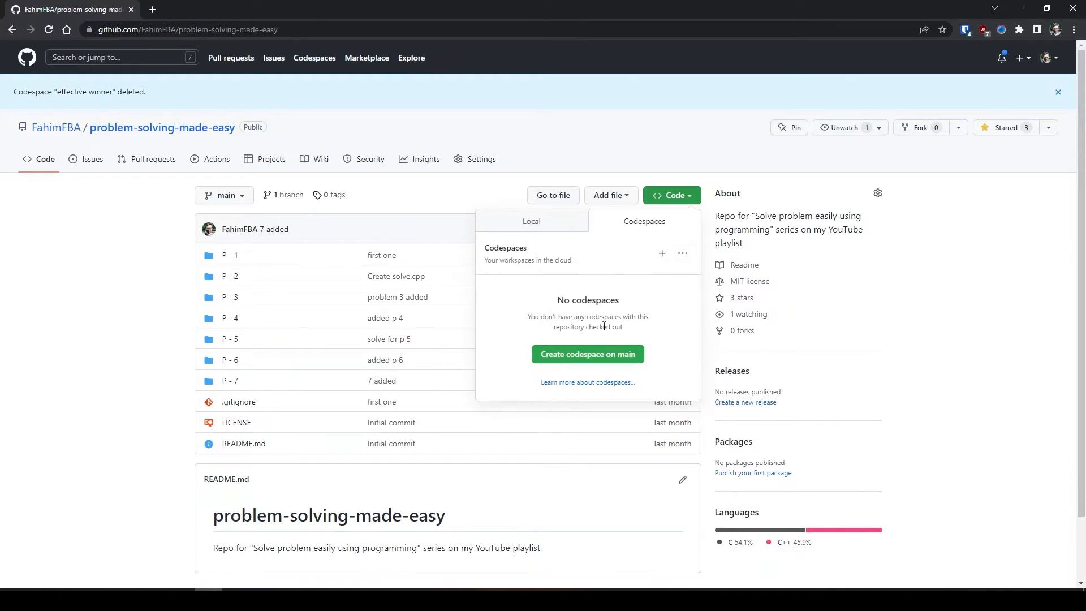
left_click(587, 354)
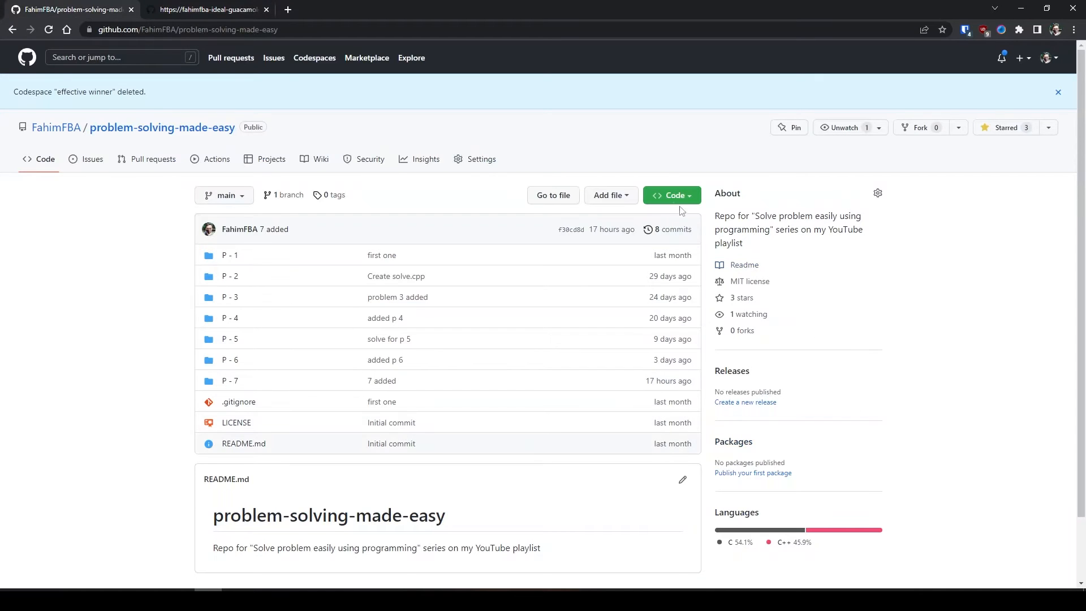
left_click(668, 195)
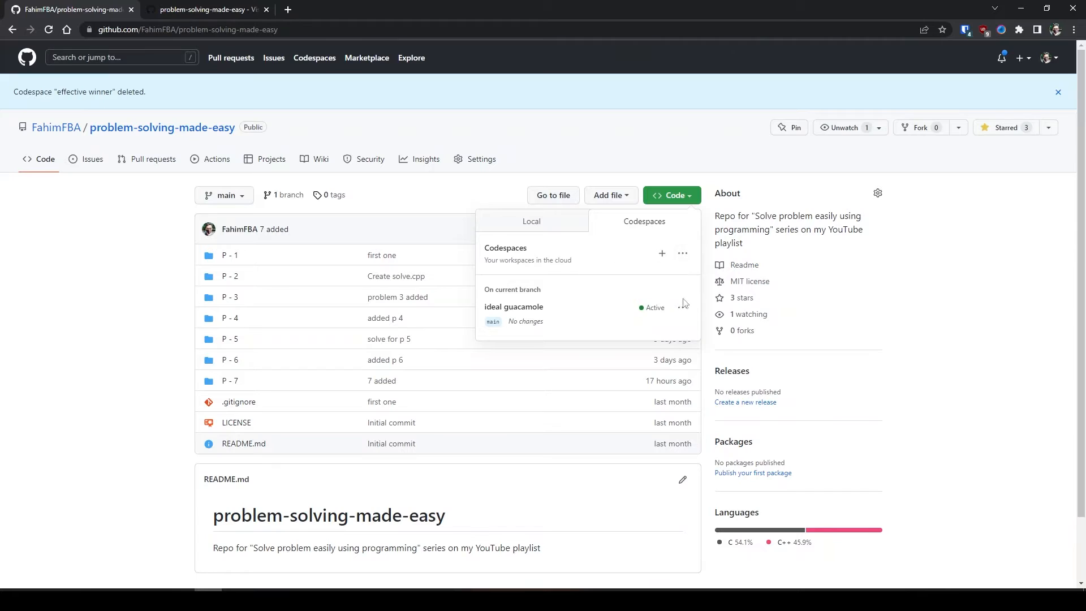
left_click(682, 252)
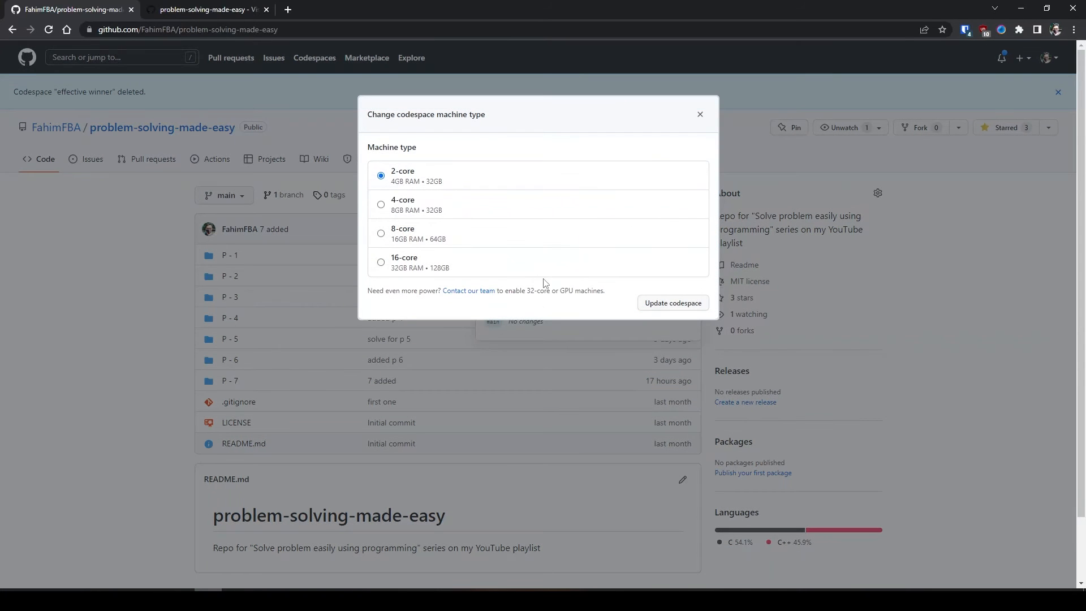
mouse_move(380, 262)
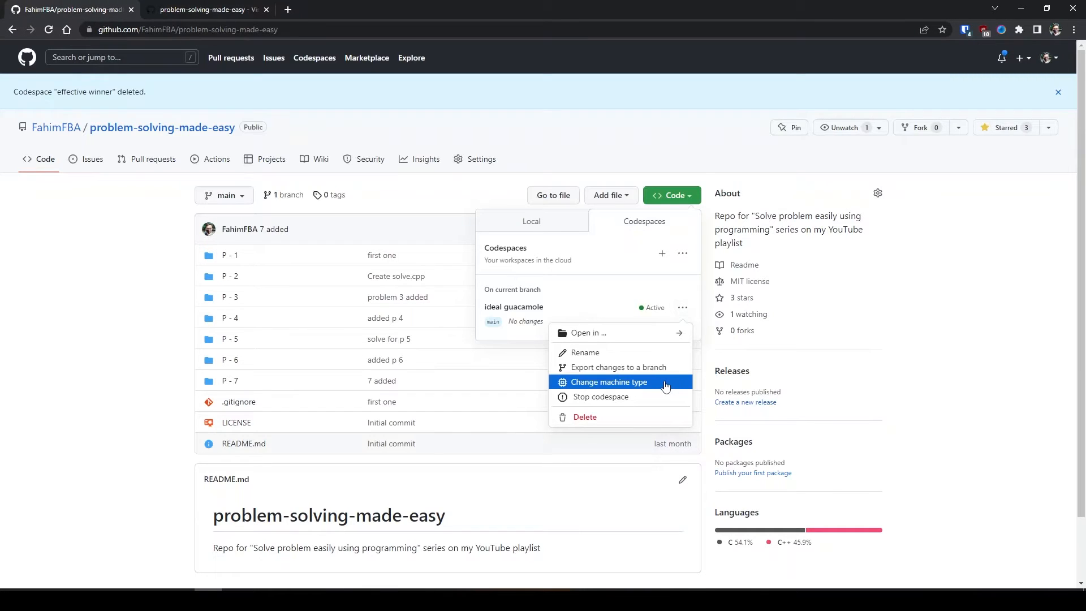
Switch the ideal guacamole codespace to the 16-core, 32 GB RAM machine type and update it
left_click(610, 382)
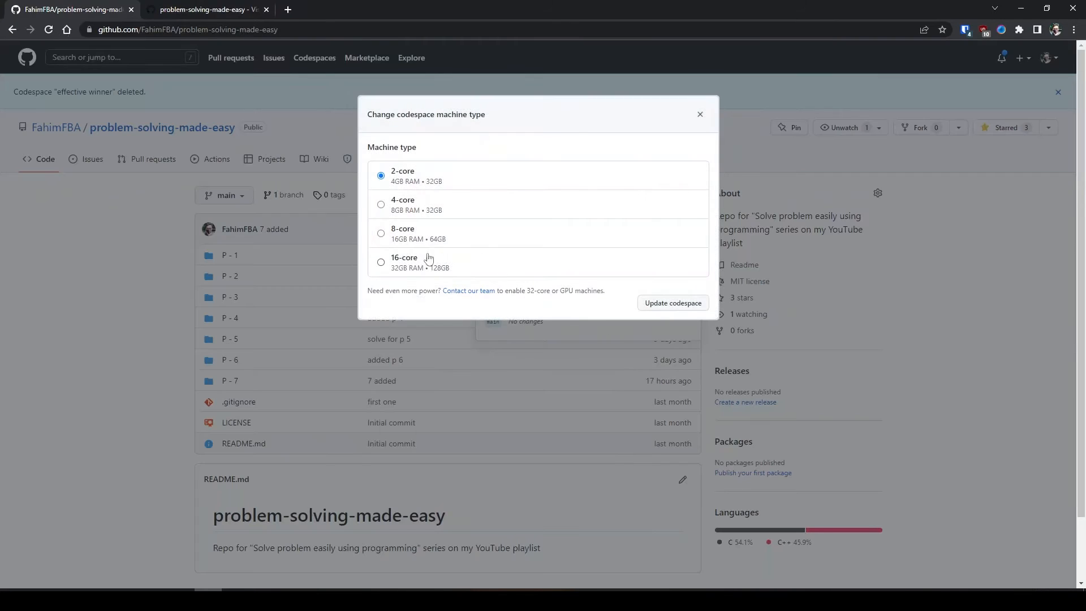
left_click(382, 261)
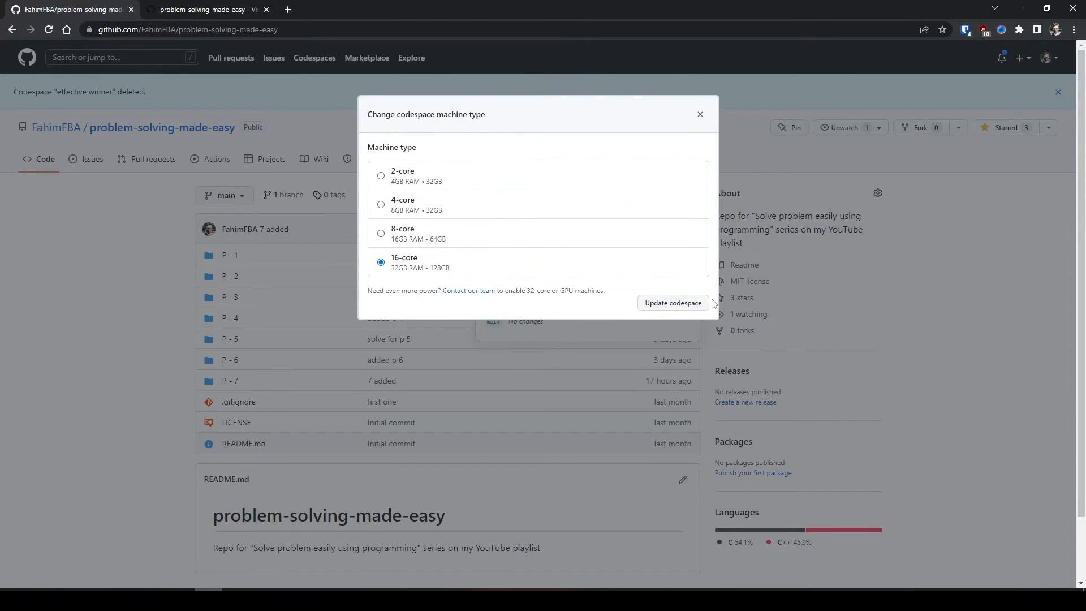
left_click(672, 303)
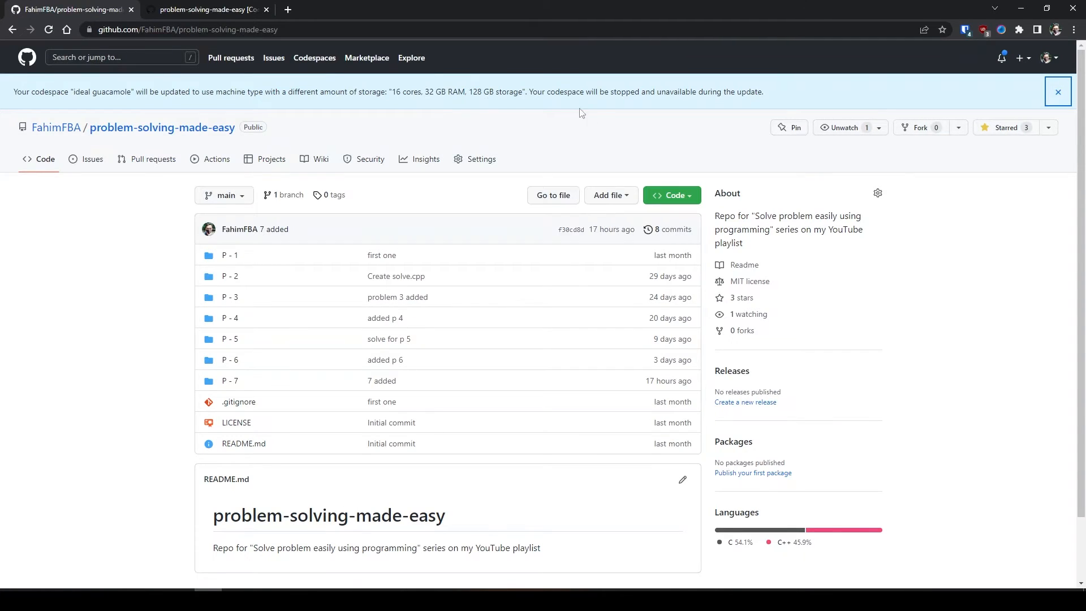
left_click(205, 9)
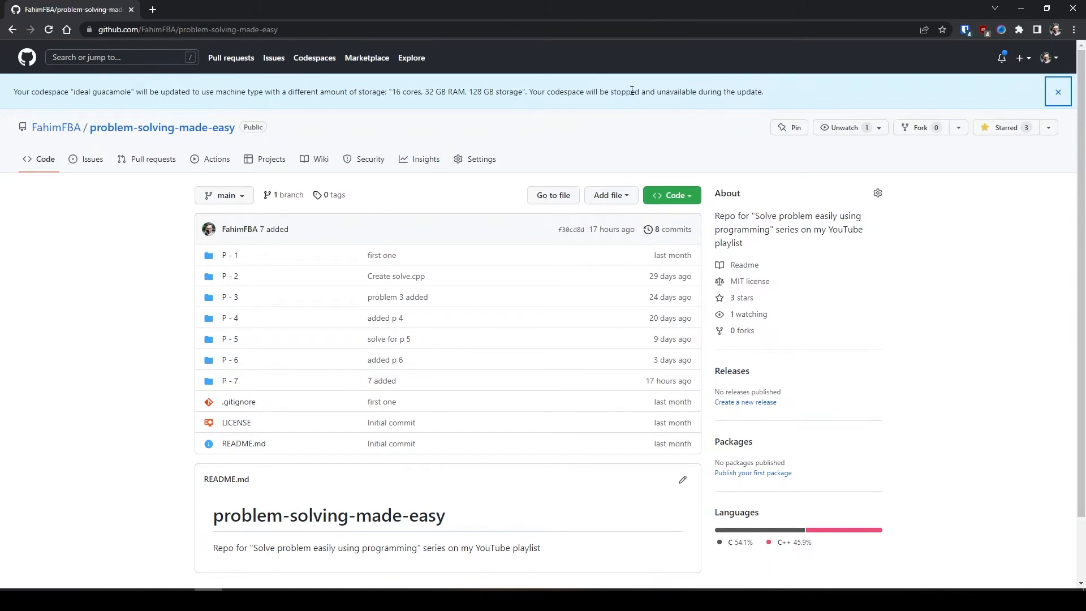
Verify the 16-core type is now current in the machine type picker and close it unchanged
left_click(671, 195)
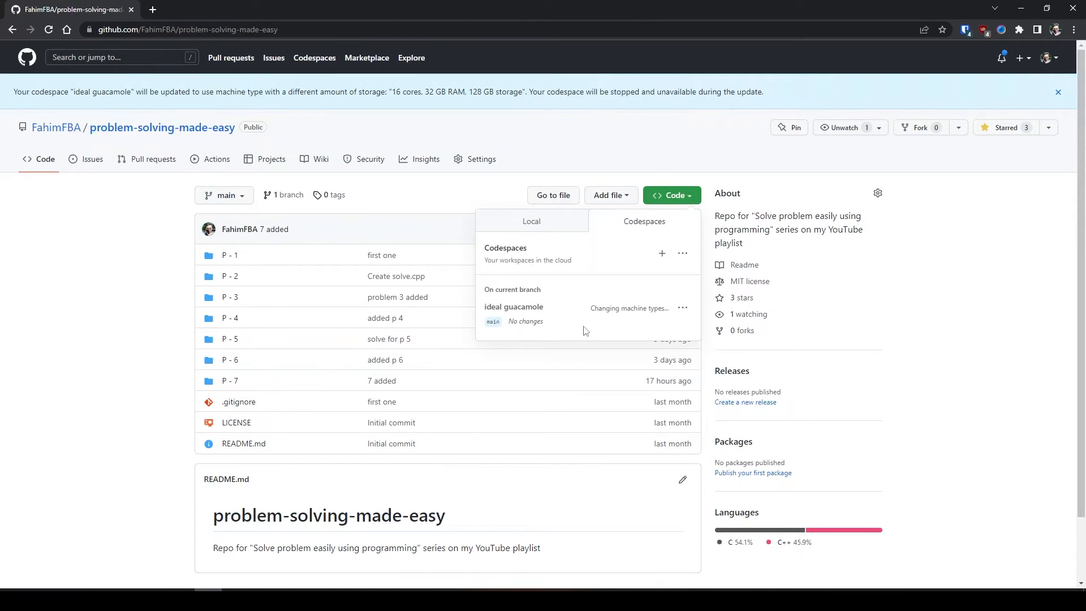
left_click(682, 307)
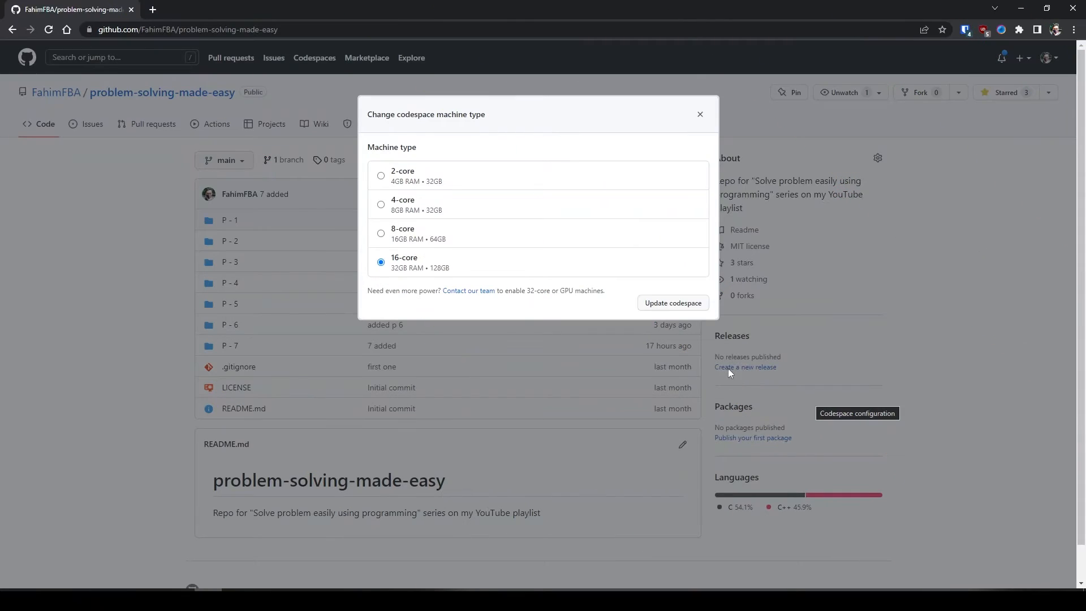
mouse_move(699, 113)
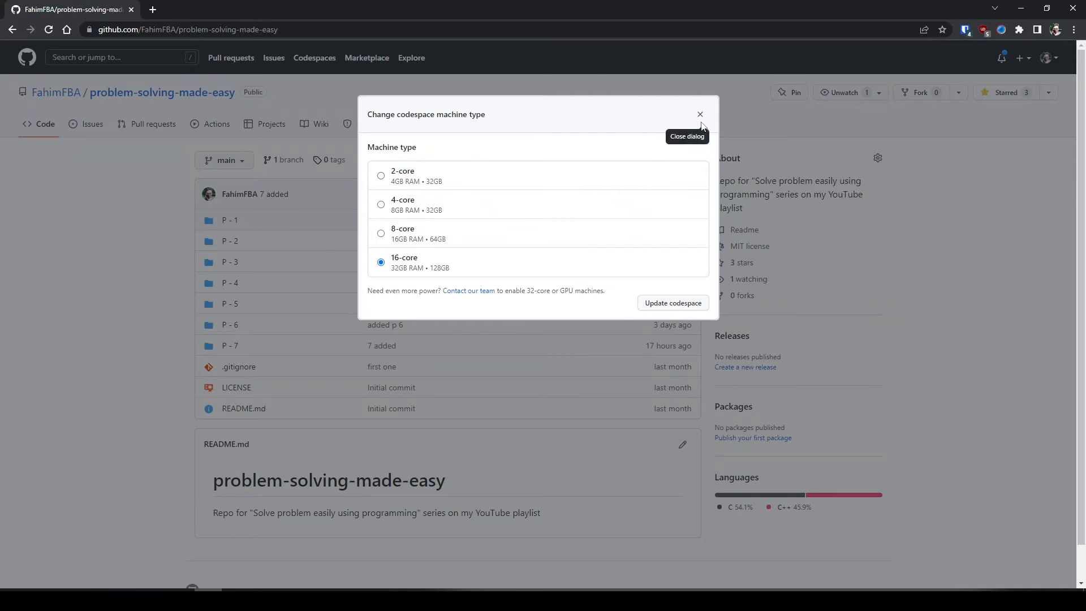
mouse_move(591, 253)
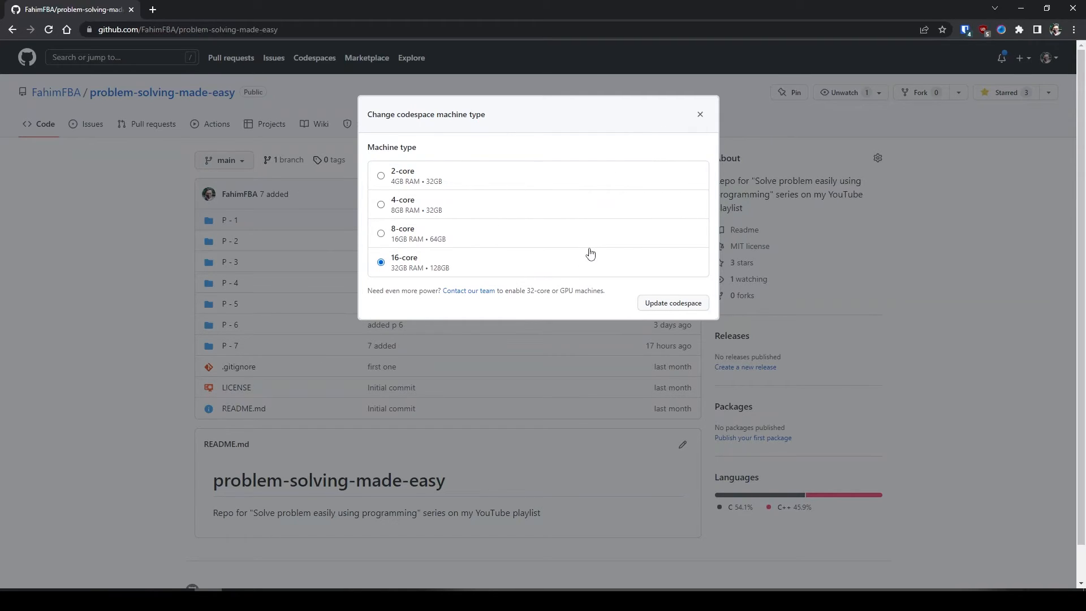
mouse_move(591, 226)
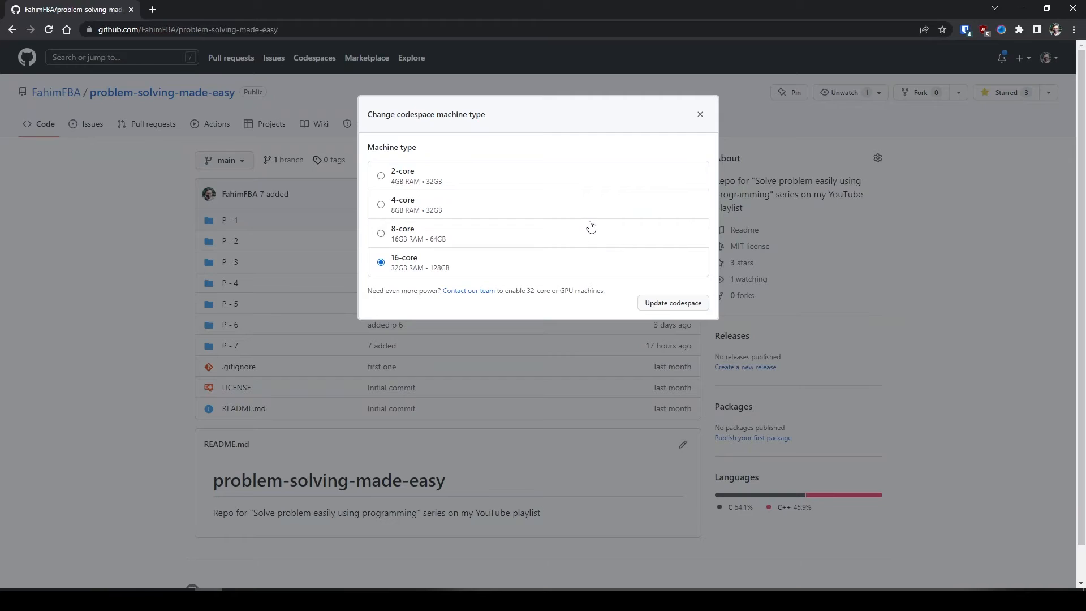
mouse_move(700, 113)
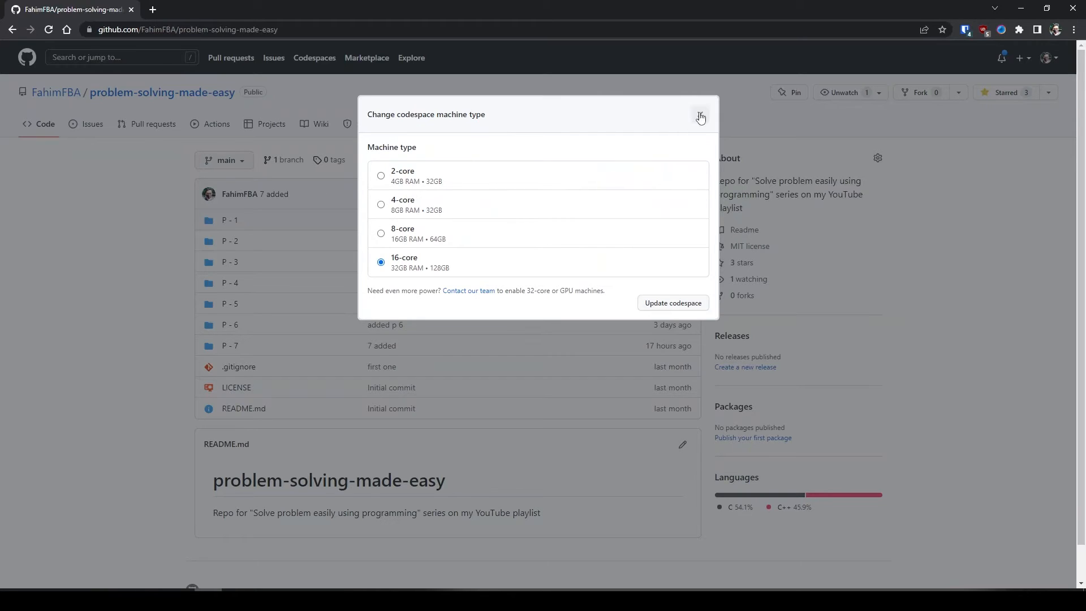
mouse_move(701, 117)
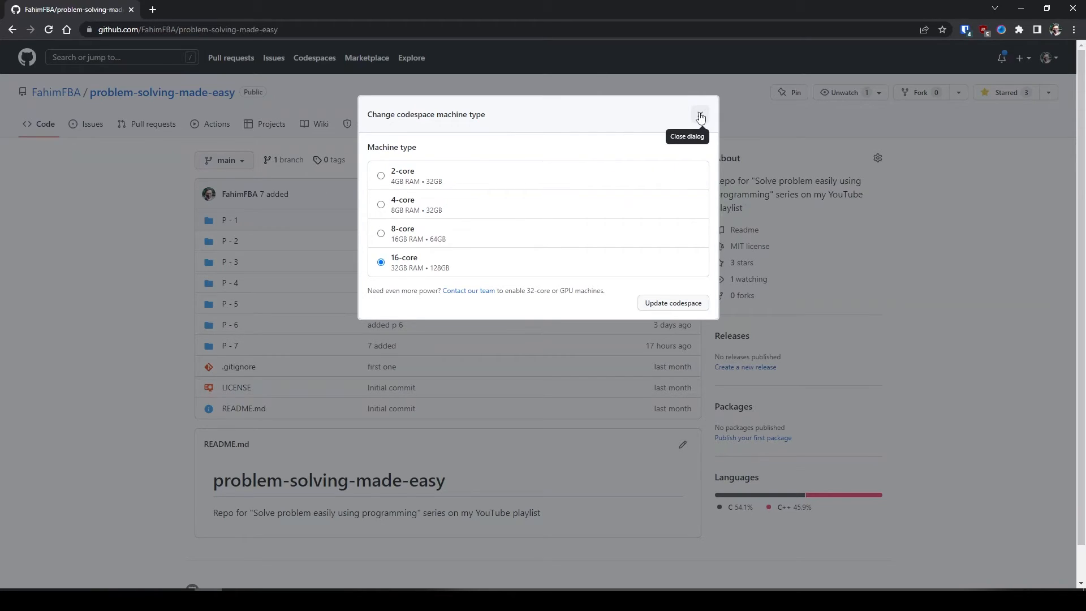
left_click(699, 116)
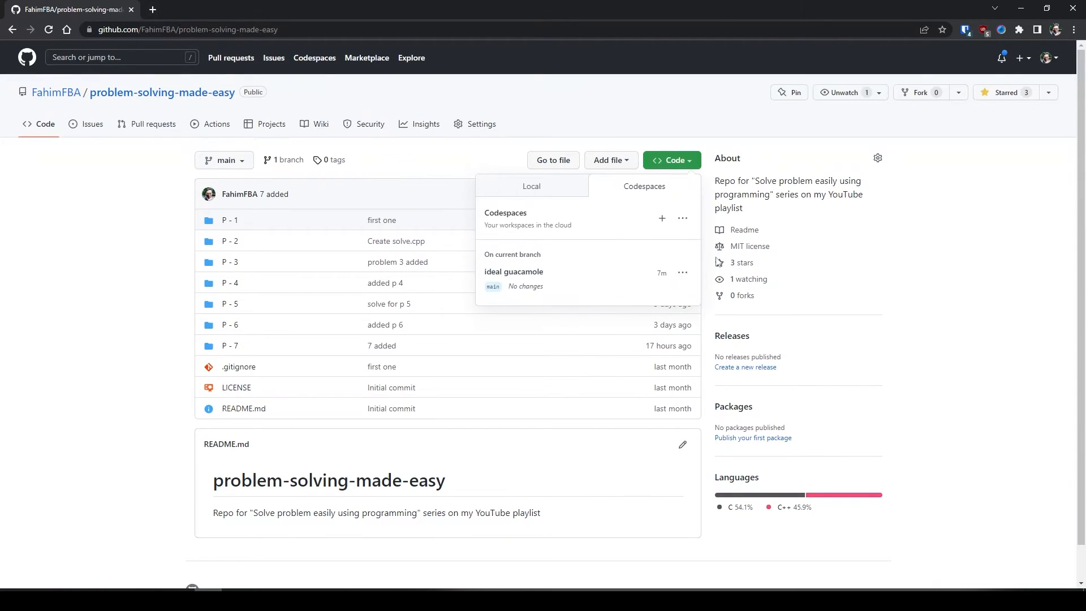
Launch the ideal guacamole codespace in the browser editor from its Open in menu
left_click(681, 273)
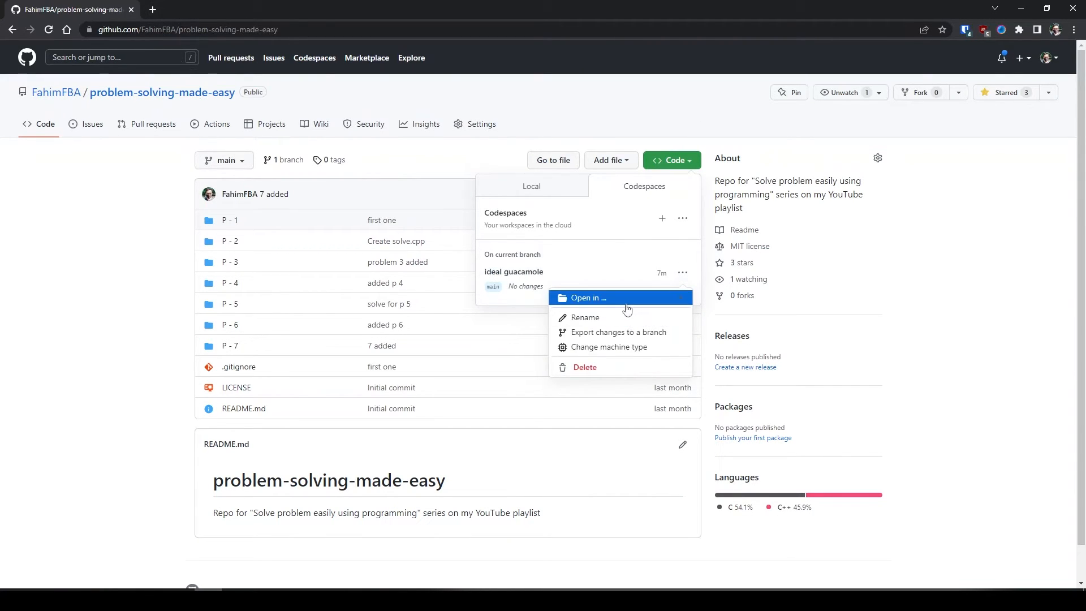
left_click(587, 298)
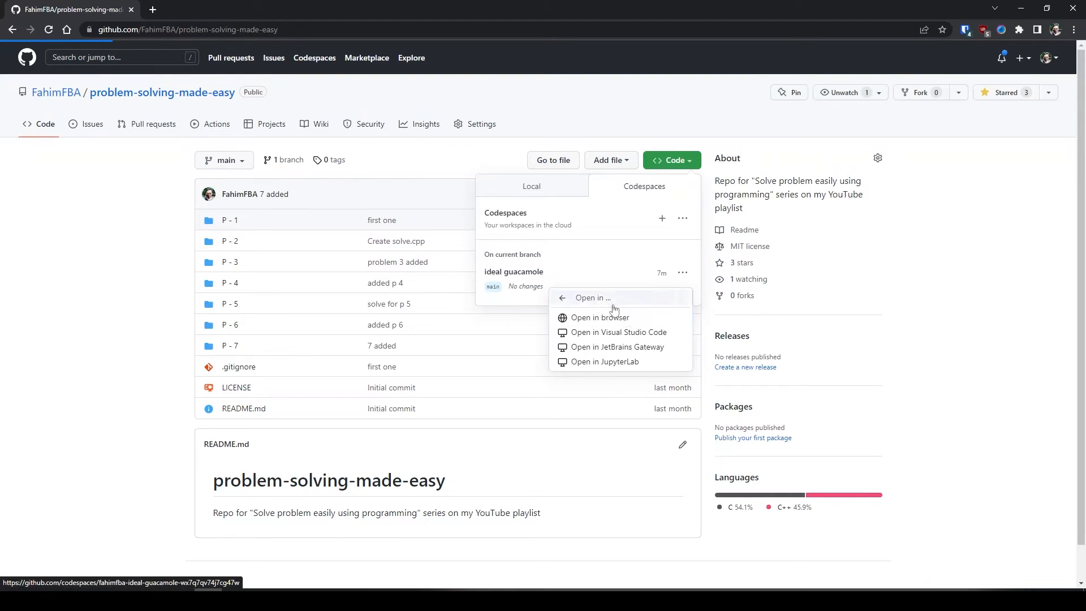
left_click(599, 317)
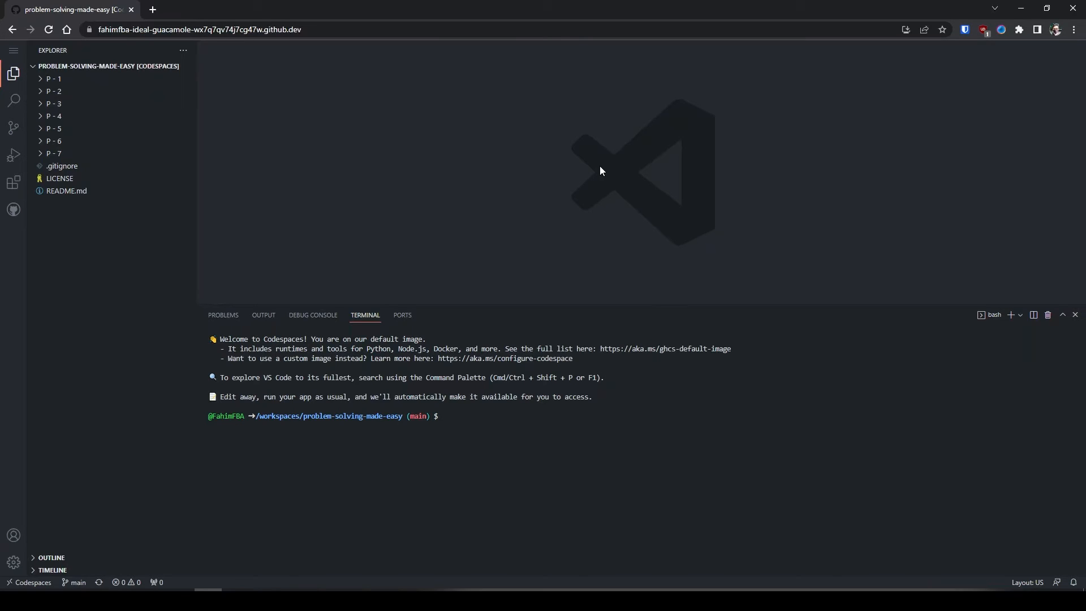
key("Ctrl+Shift+P")
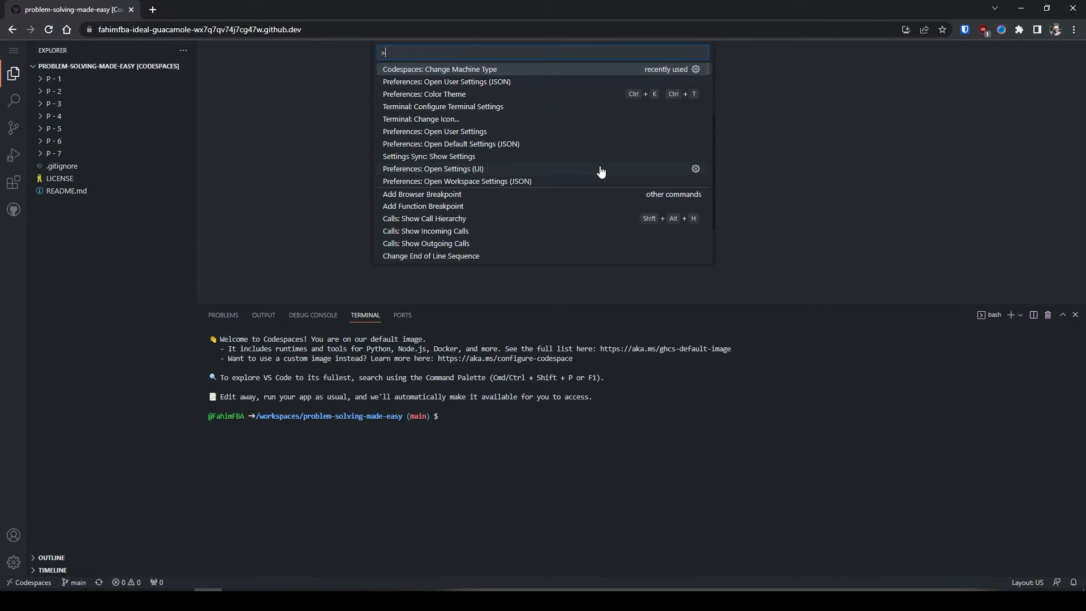
type("codespaces change")
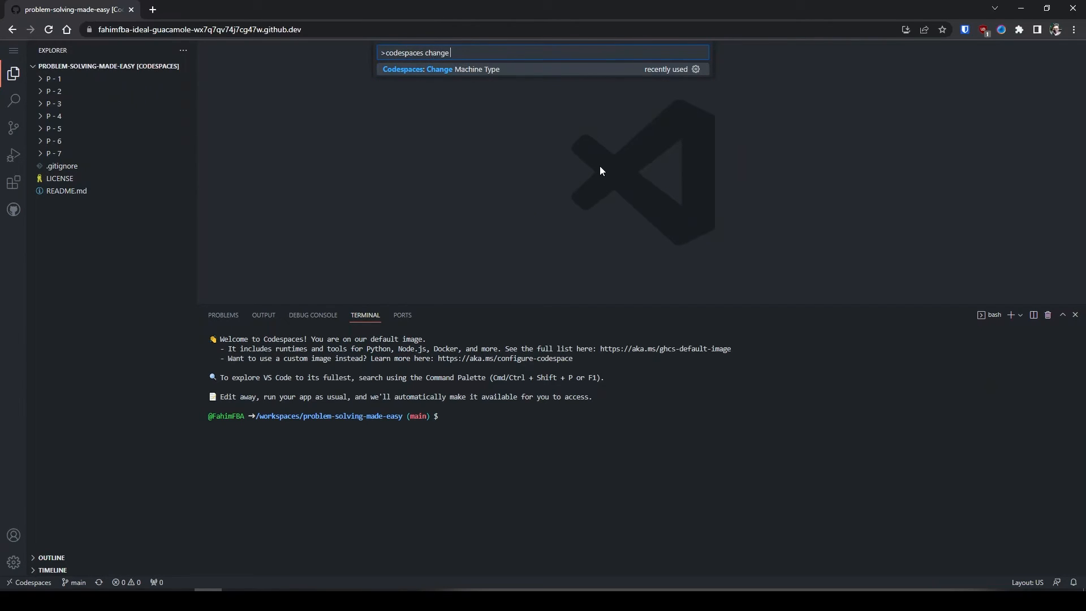
type("machine type")
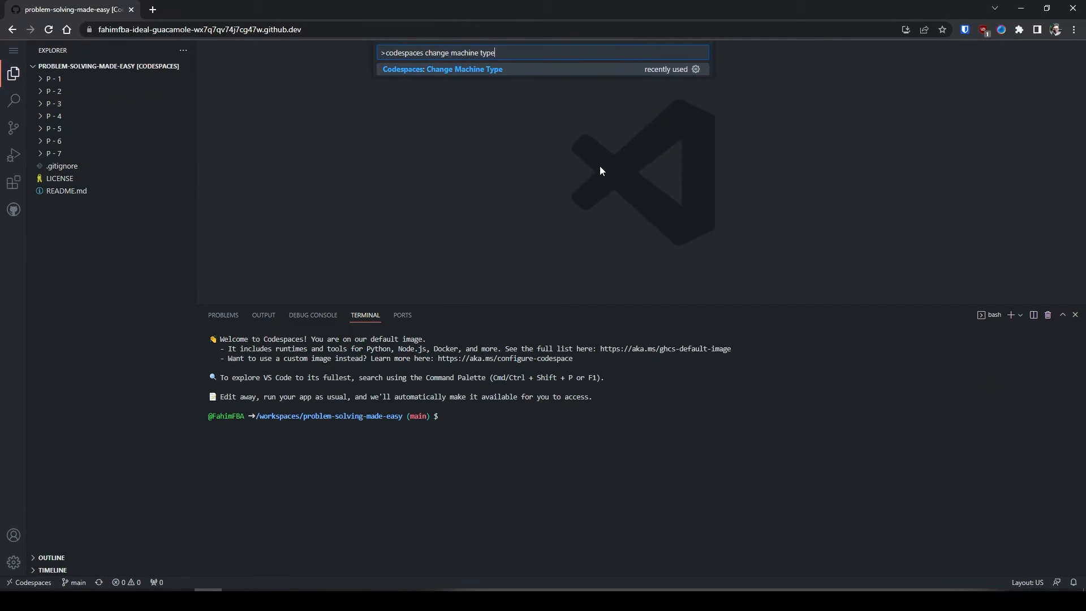
left_click(442, 69)
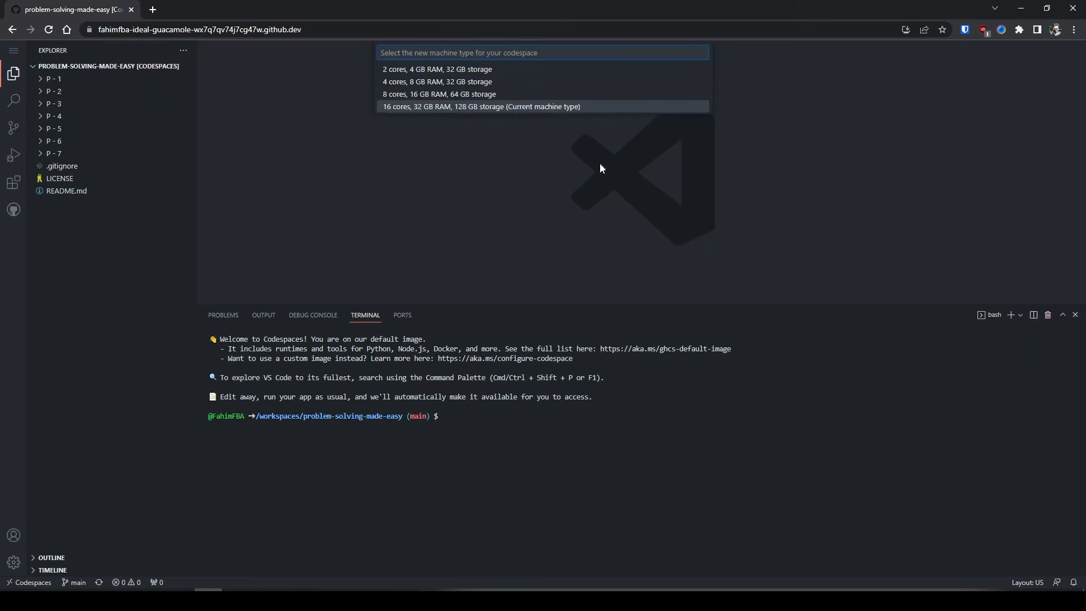
mouse_move(468, 114)
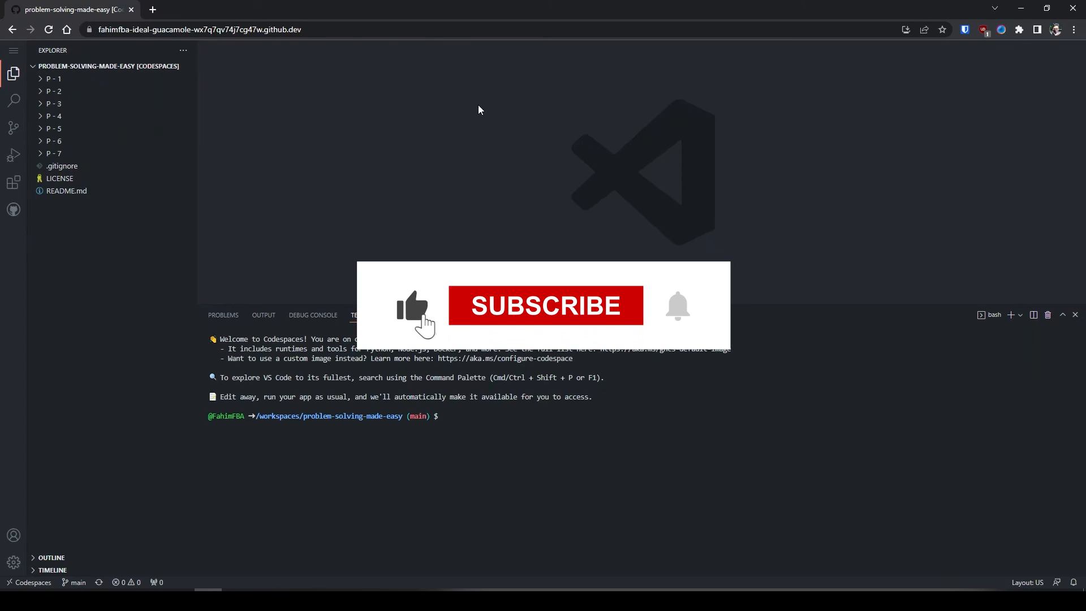
left_click(544, 305)
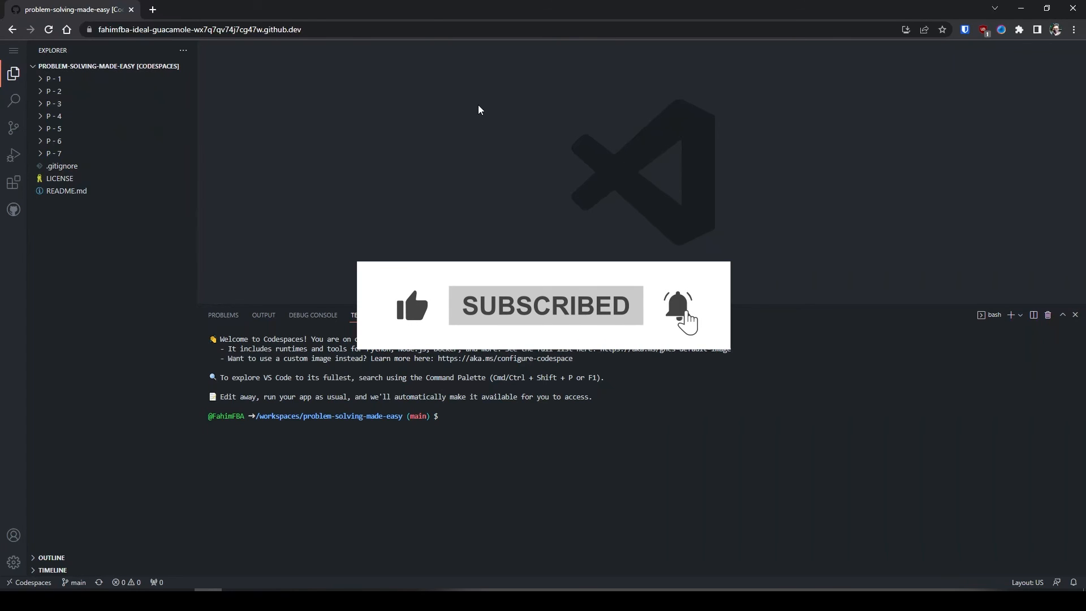